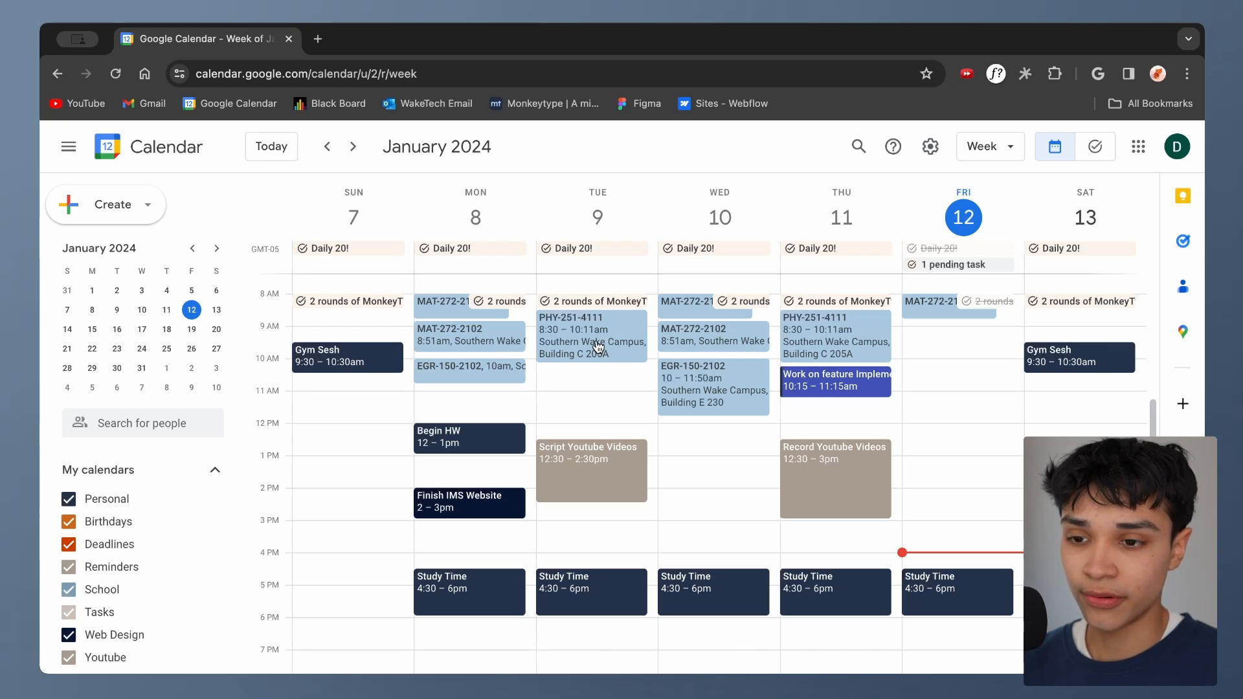
mouse_move(316, 332)
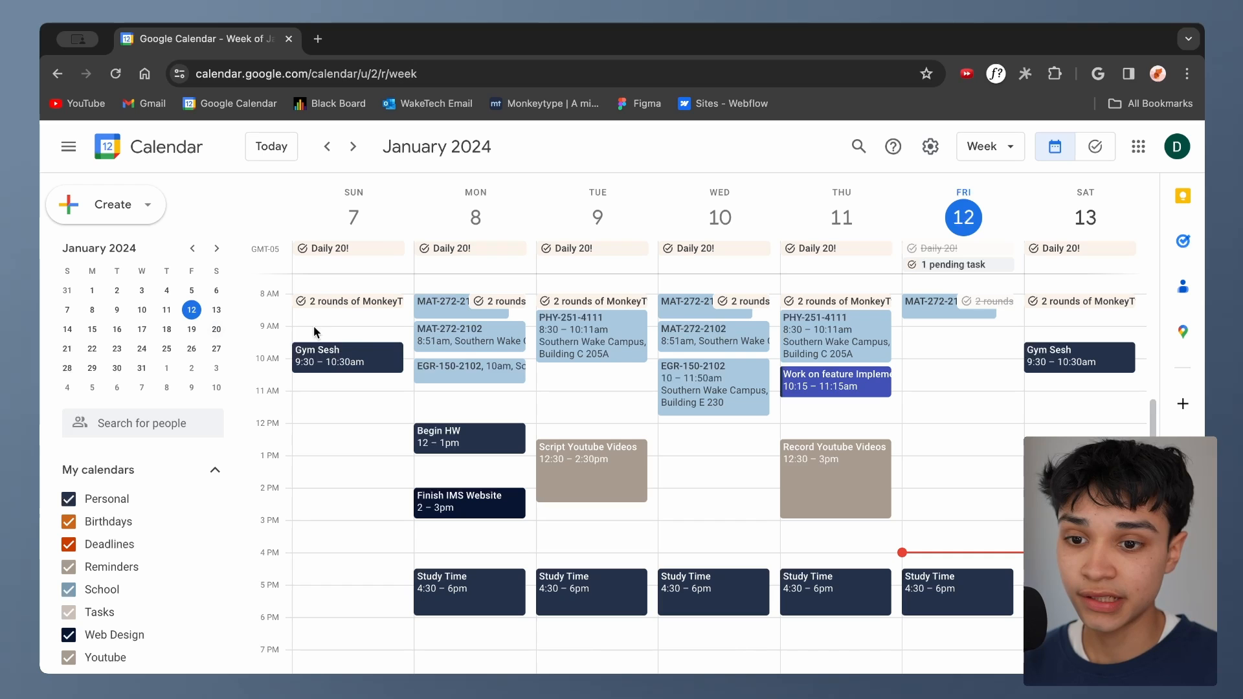
Step: Browse ahead several weeks and briefly hide, then re-show, the Personal calendar
left_click(353, 146)
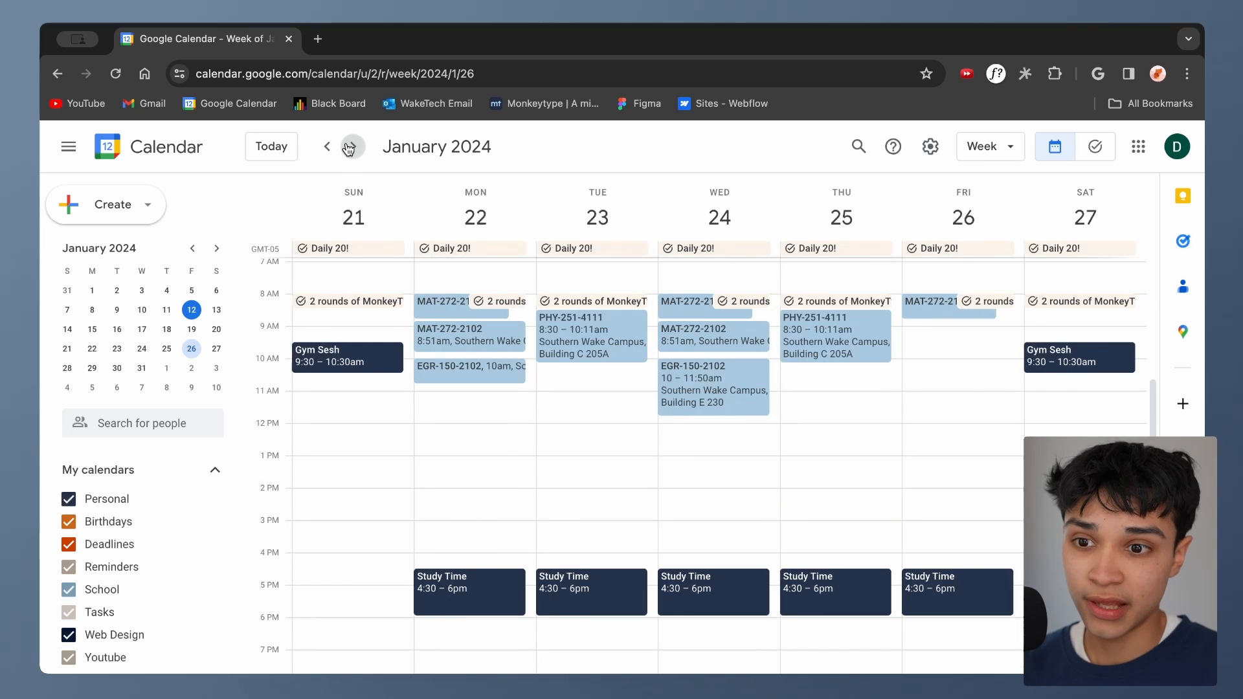
left_click(349, 147)
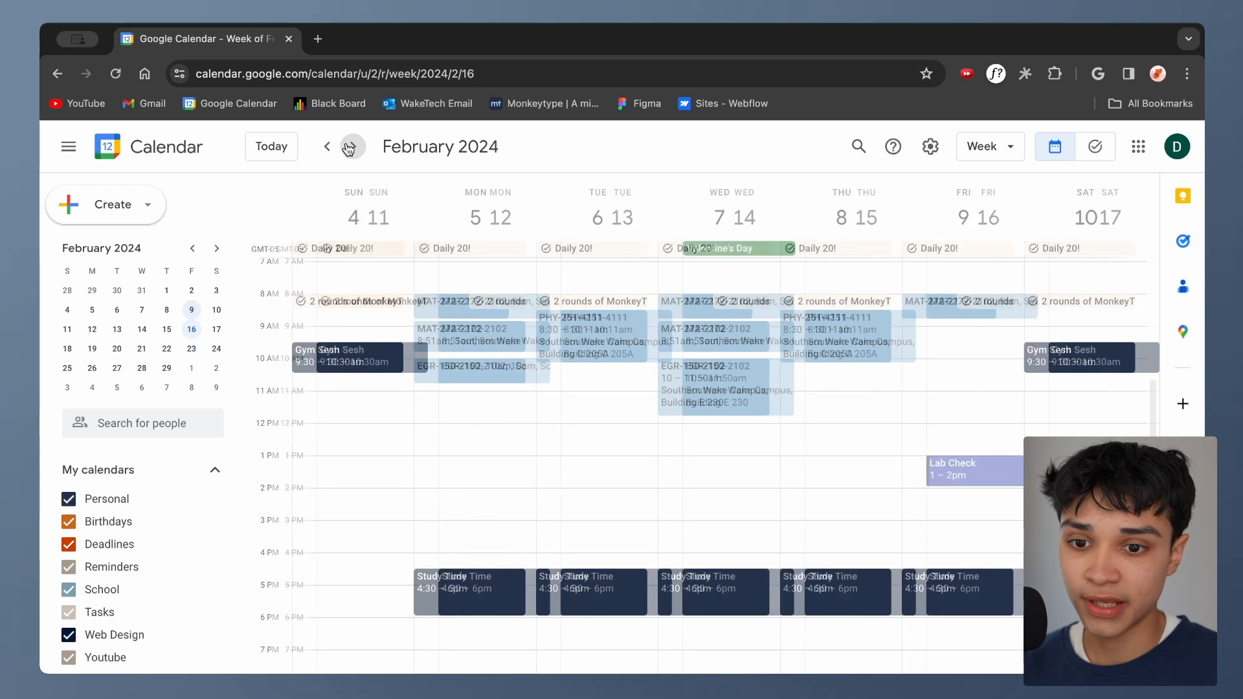
left_click(328, 146)
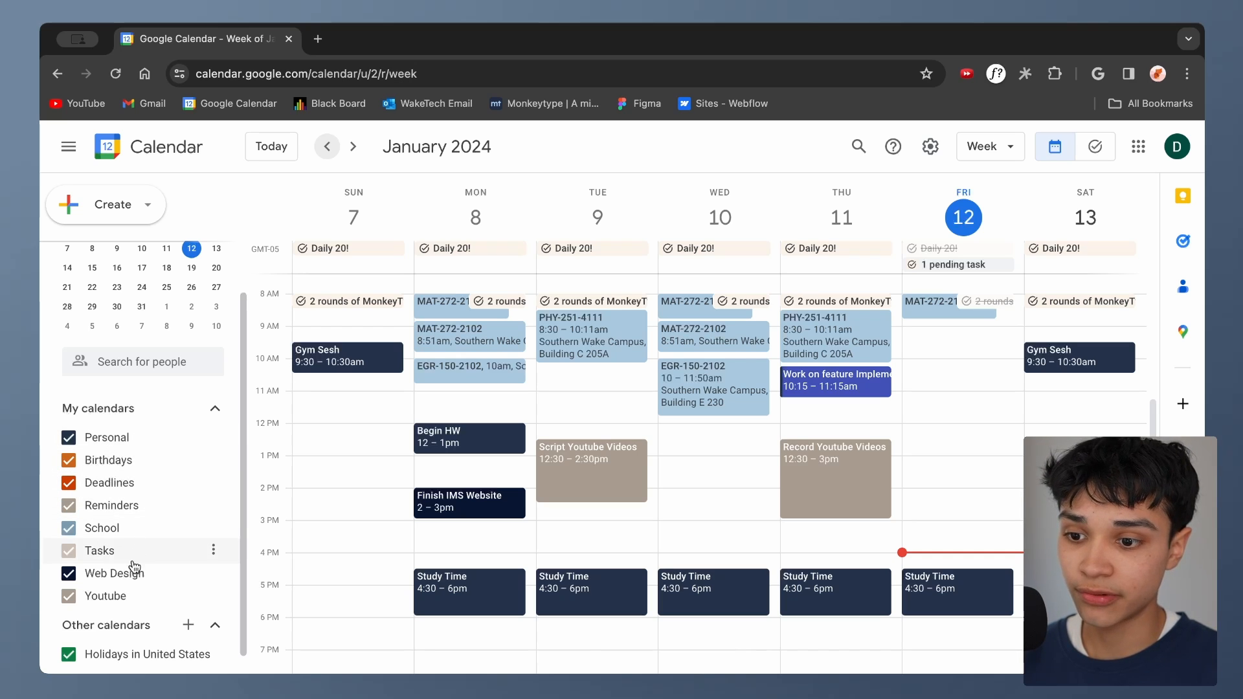
mouse_move(141, 586)
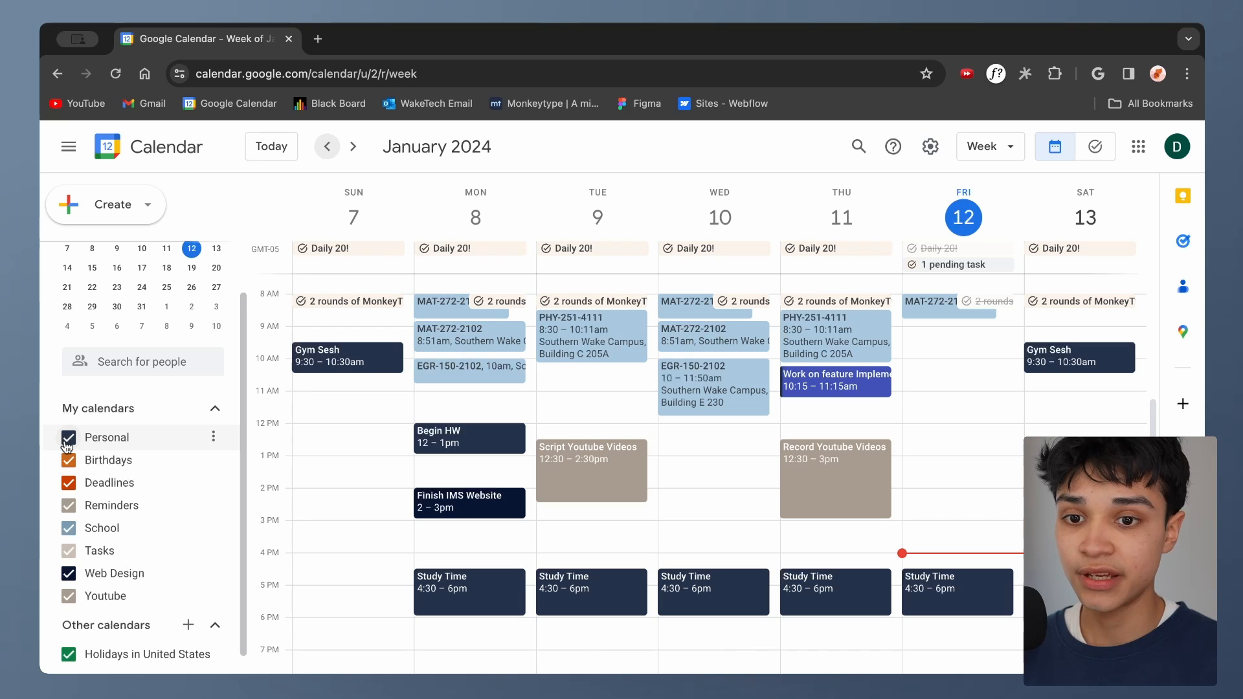
left_click(68, 437)
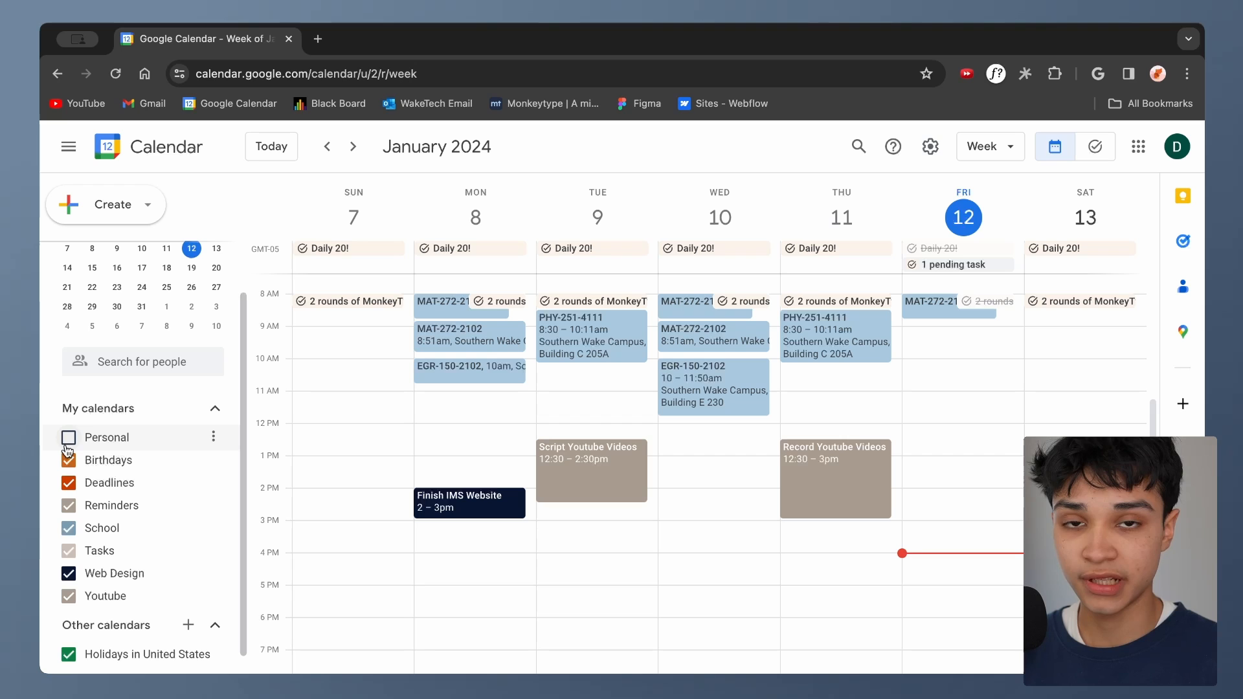
left_click(68, 438)
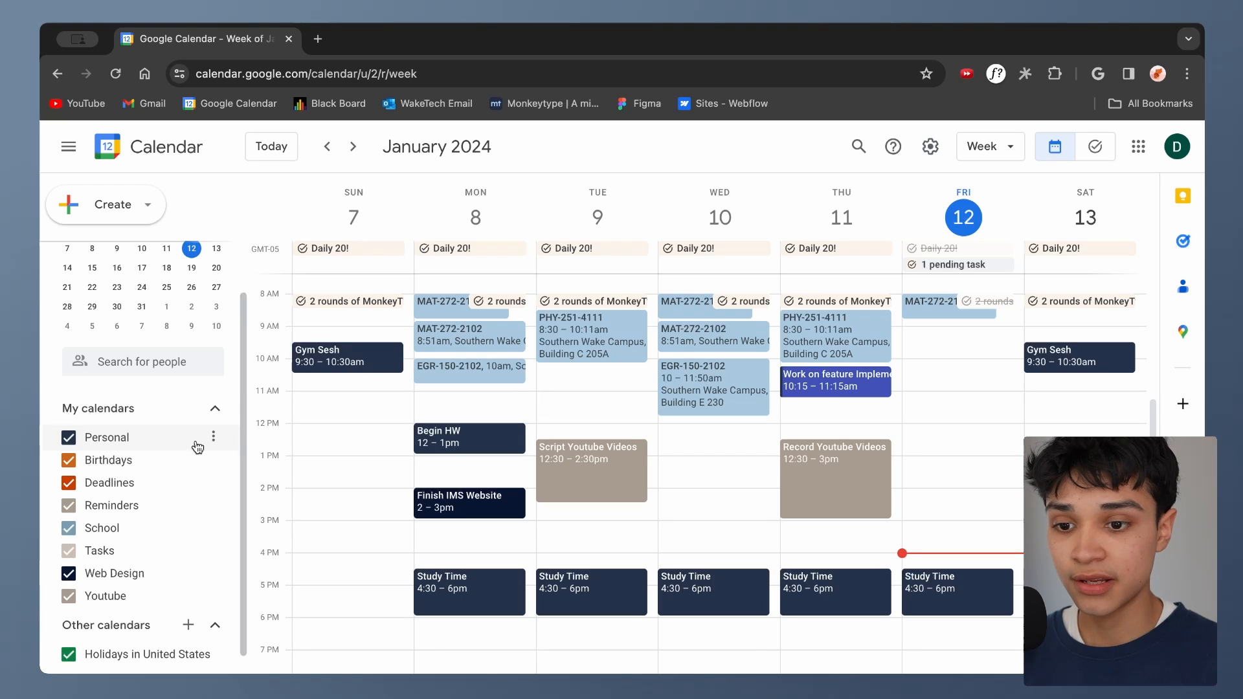
mouse_move(545, 516)
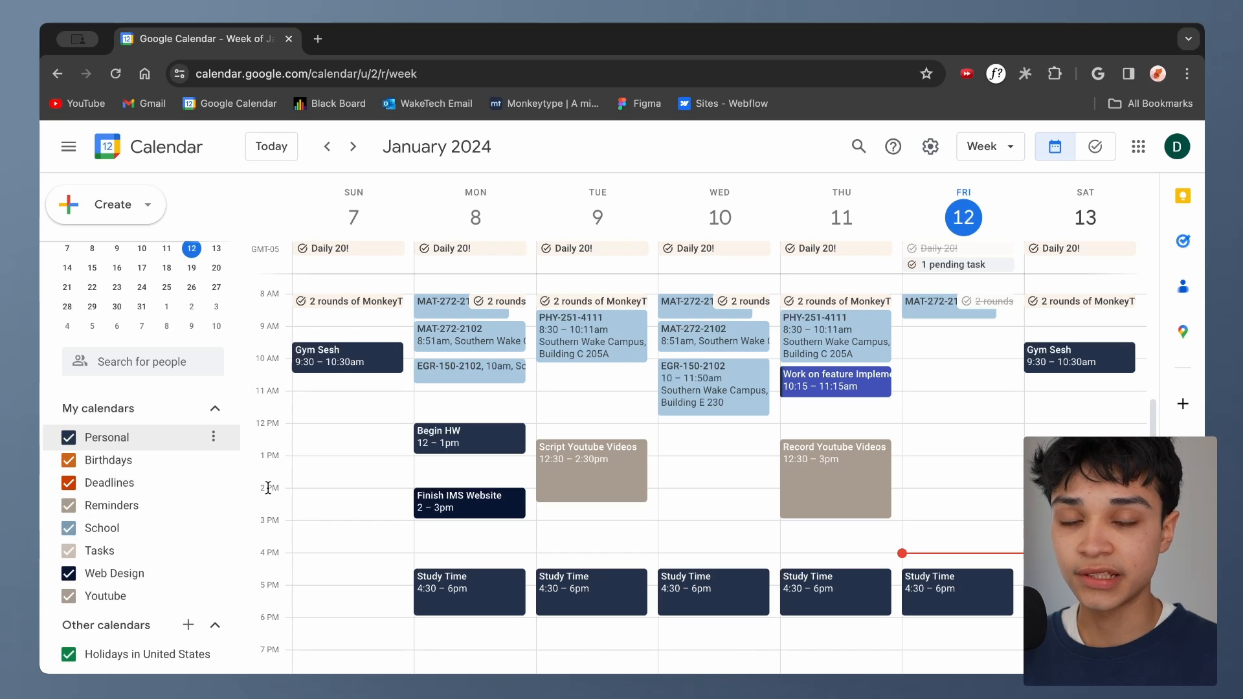
mouse_move(235, 434)
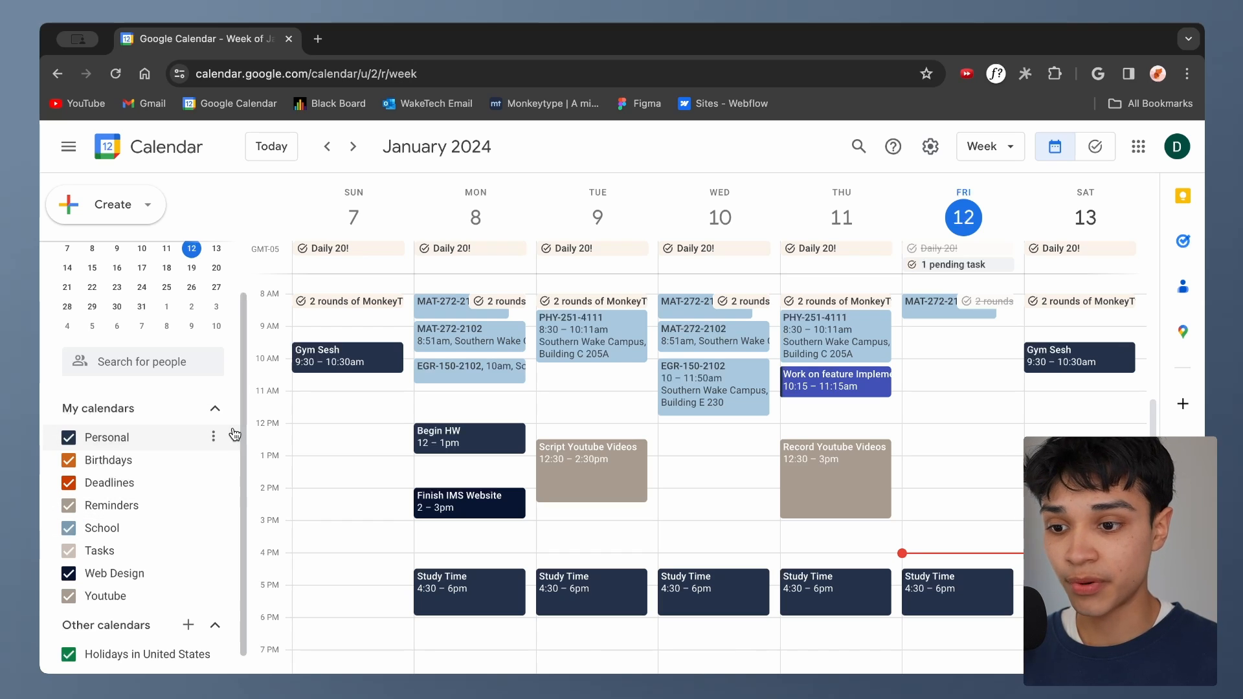
mouse_move(172, 529)
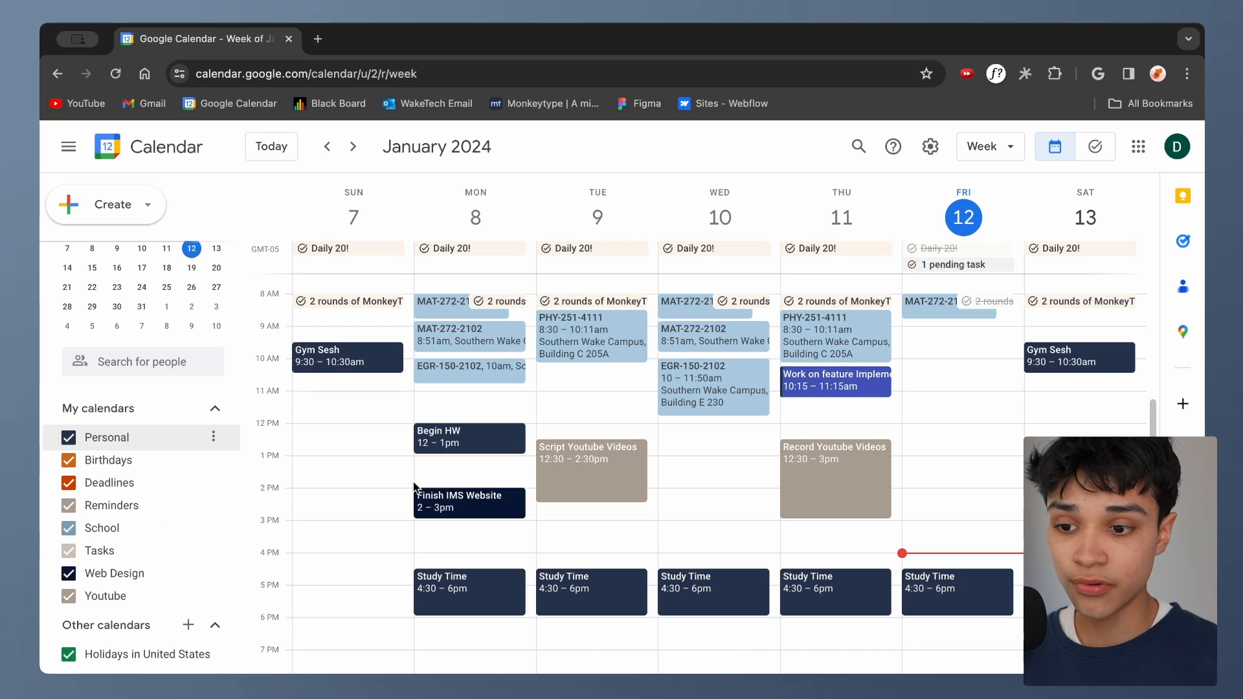
mouse_move(564, 394)
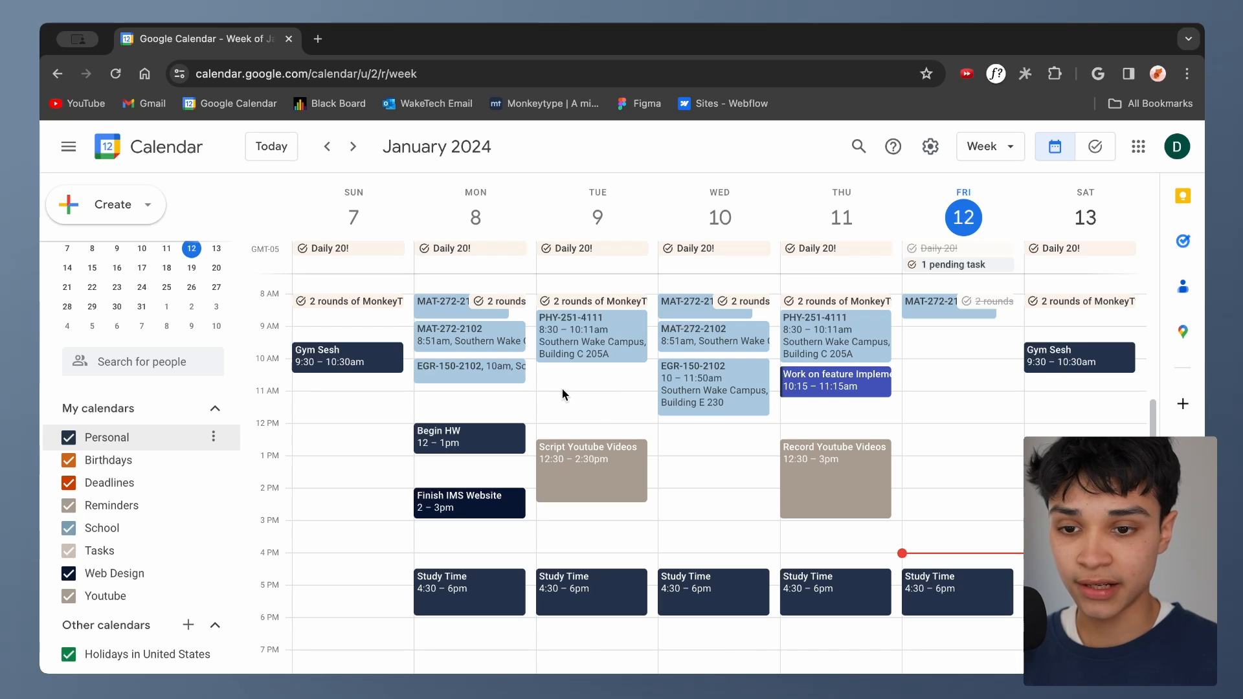
mouse_move(599, 212)
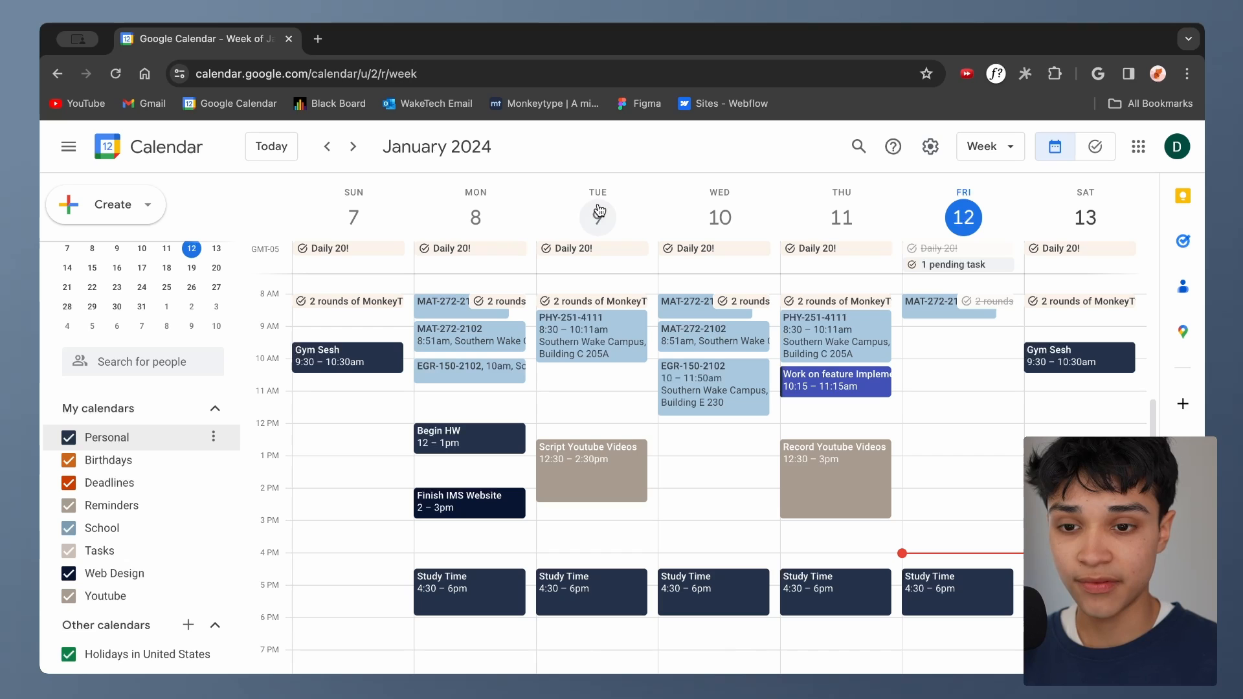
Step: Draft an 'Art Class' event on Tuesday, January 9, from 10:30am to 12:00pm
left_click(591, 405)
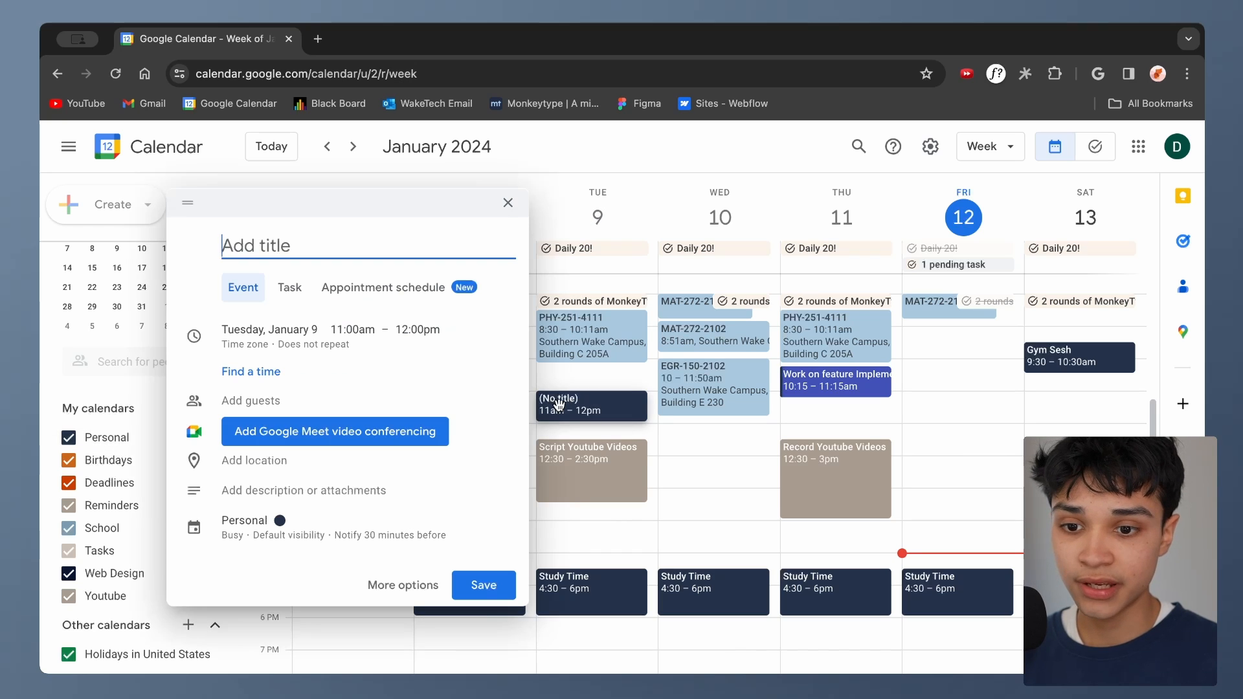
mouse_move(149, 203)
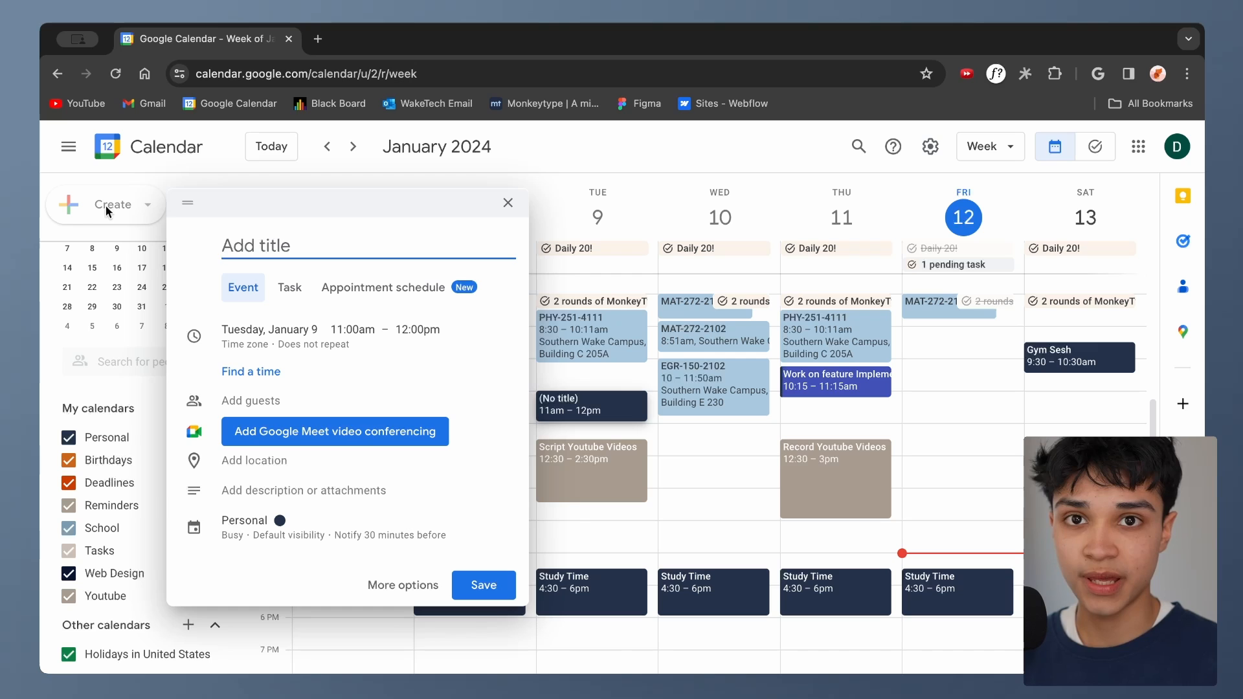
type("Art Cla")
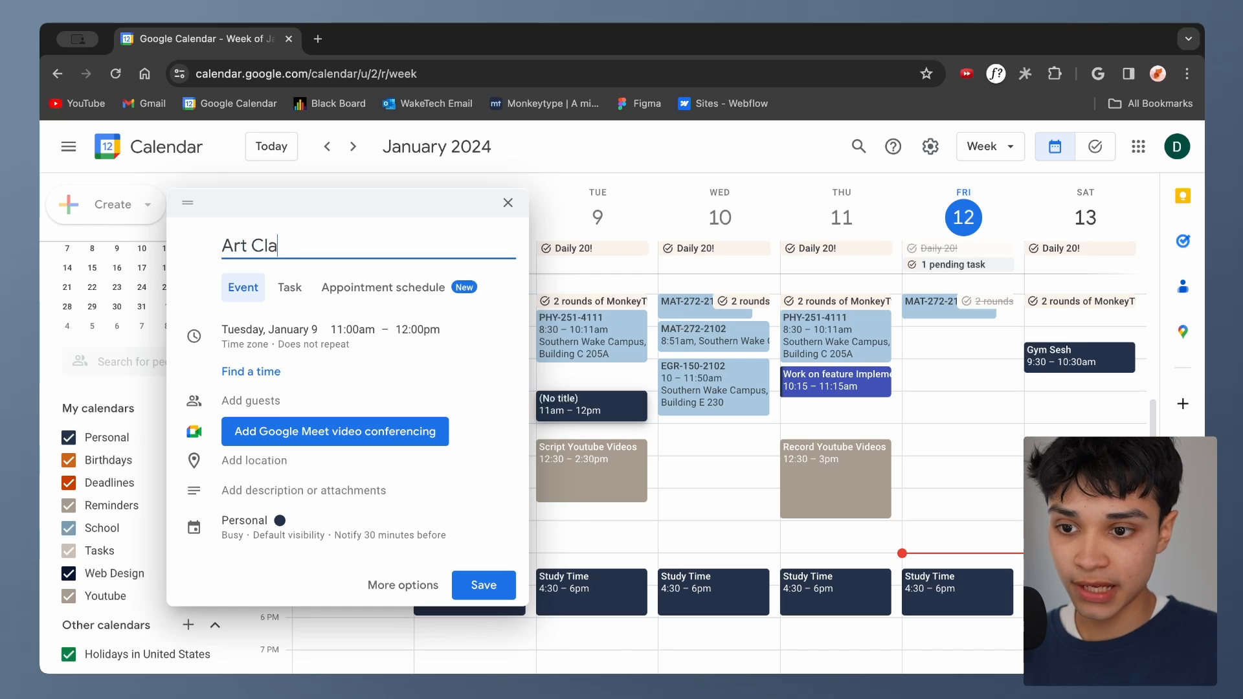
type("ss")
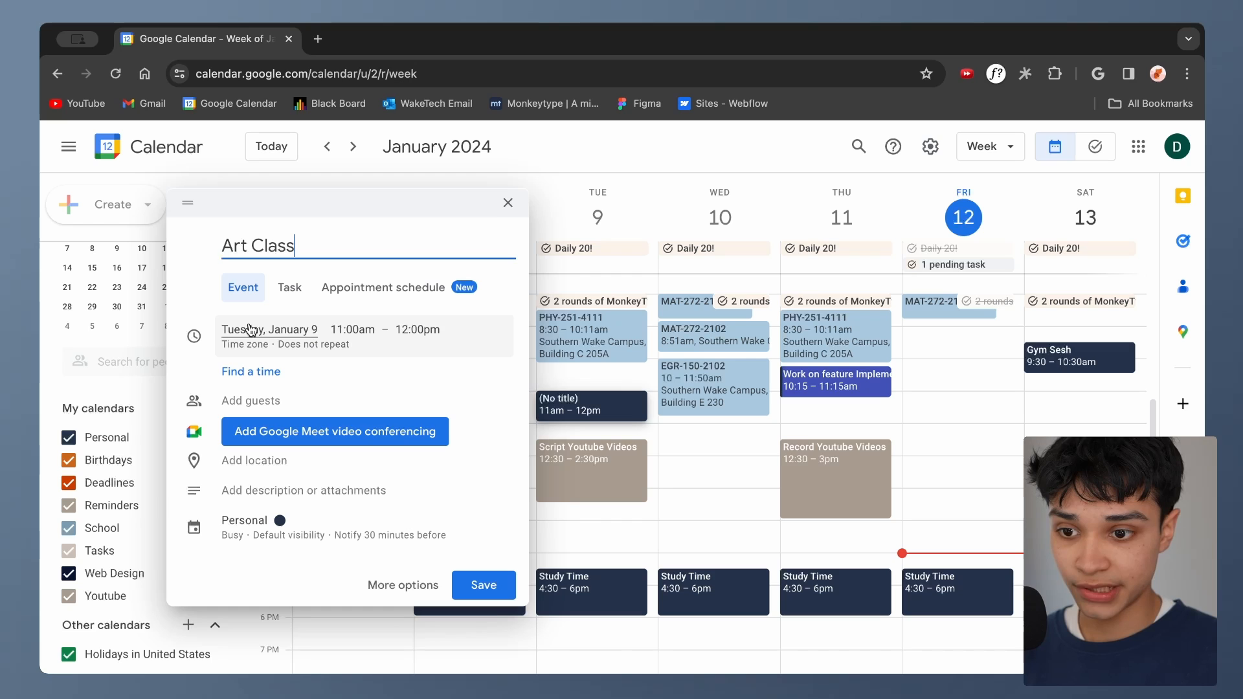
left_click(353, 329)
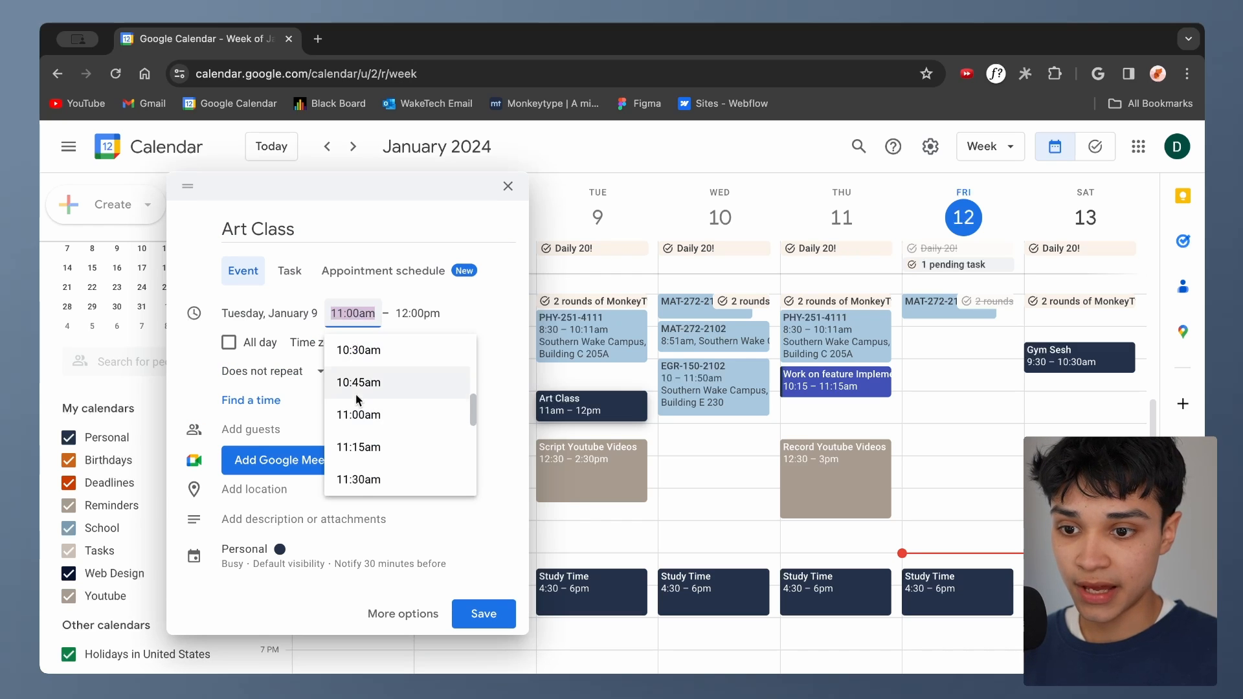
left_click(358, 350)
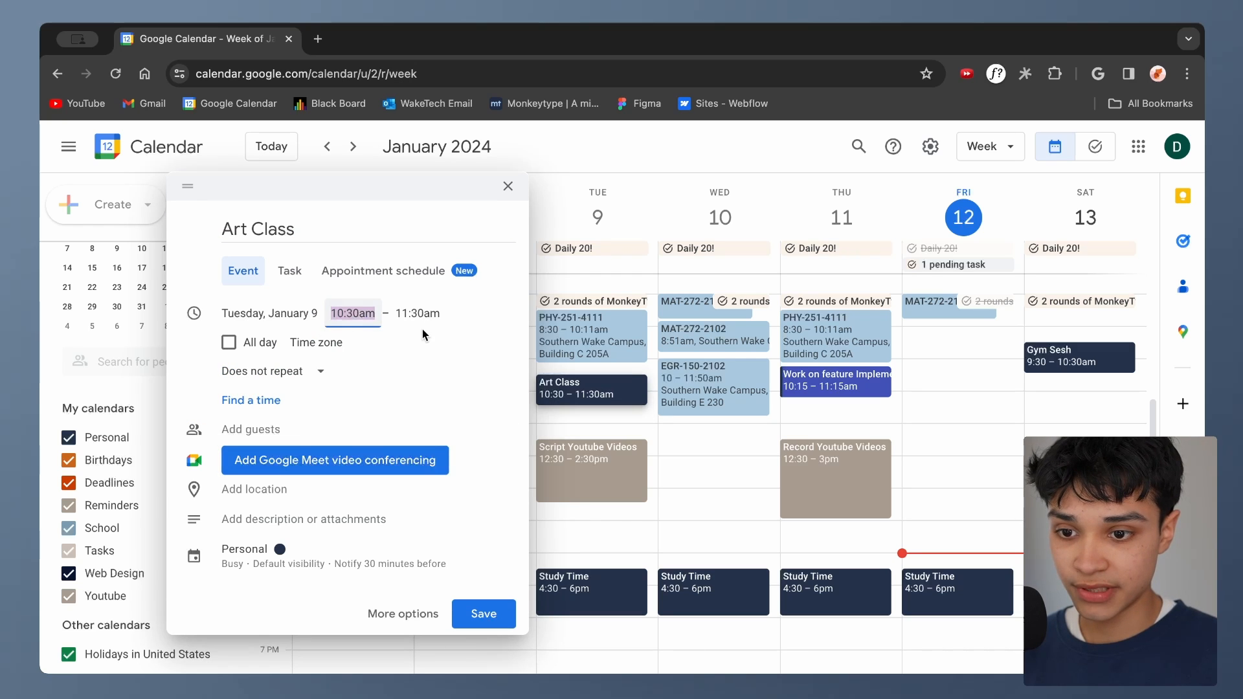
left_click(418, 314)
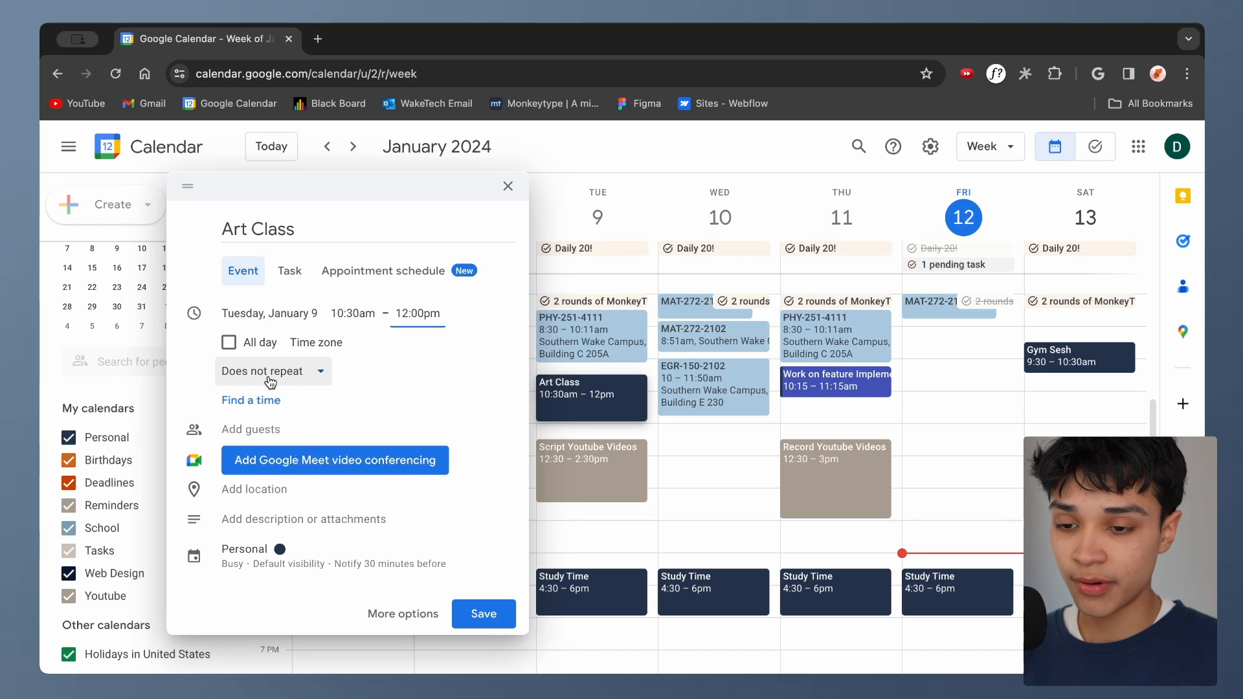
left_click(271, 372)
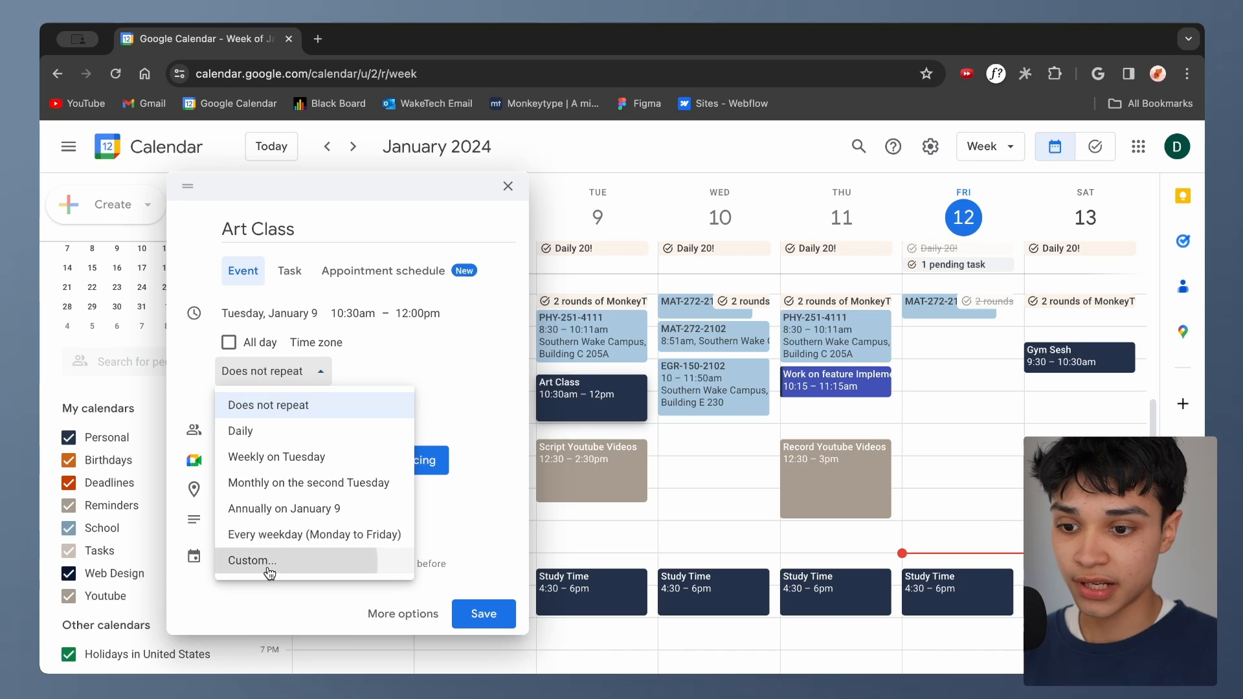
Step: Create a custom weekly recurrence on Tuesday and Thursday that ends May 8, 2024
left_click(252, 561)
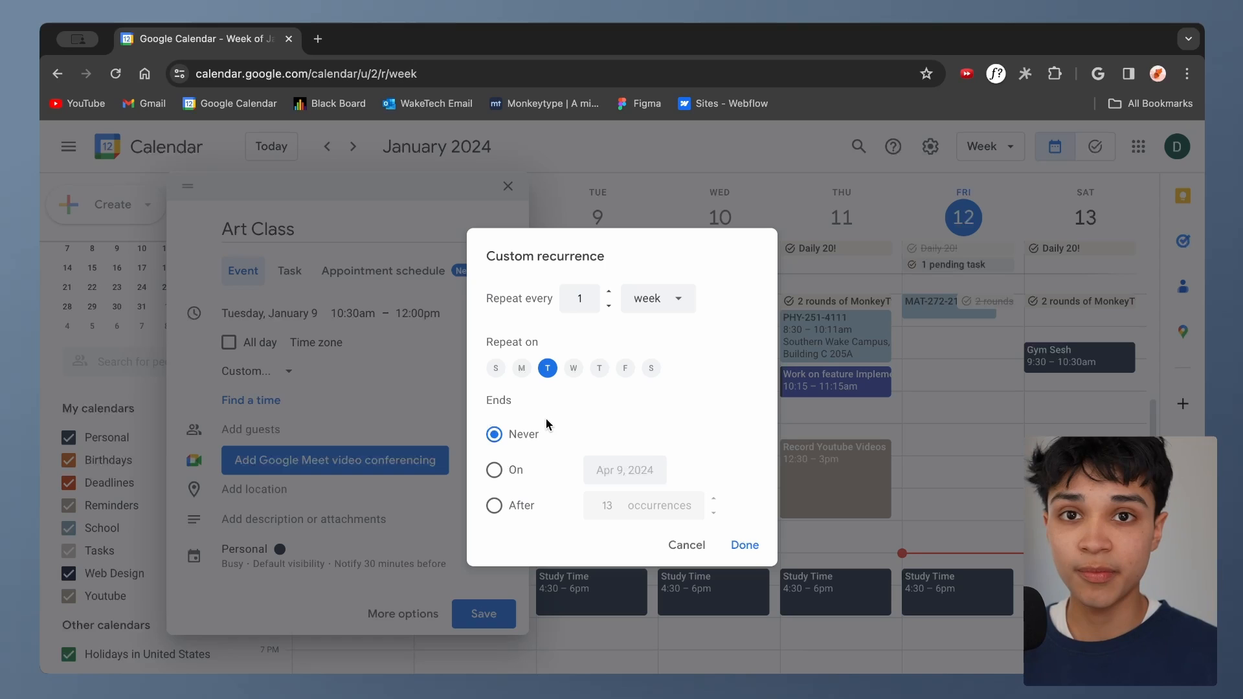
mouse_move(646, 391)
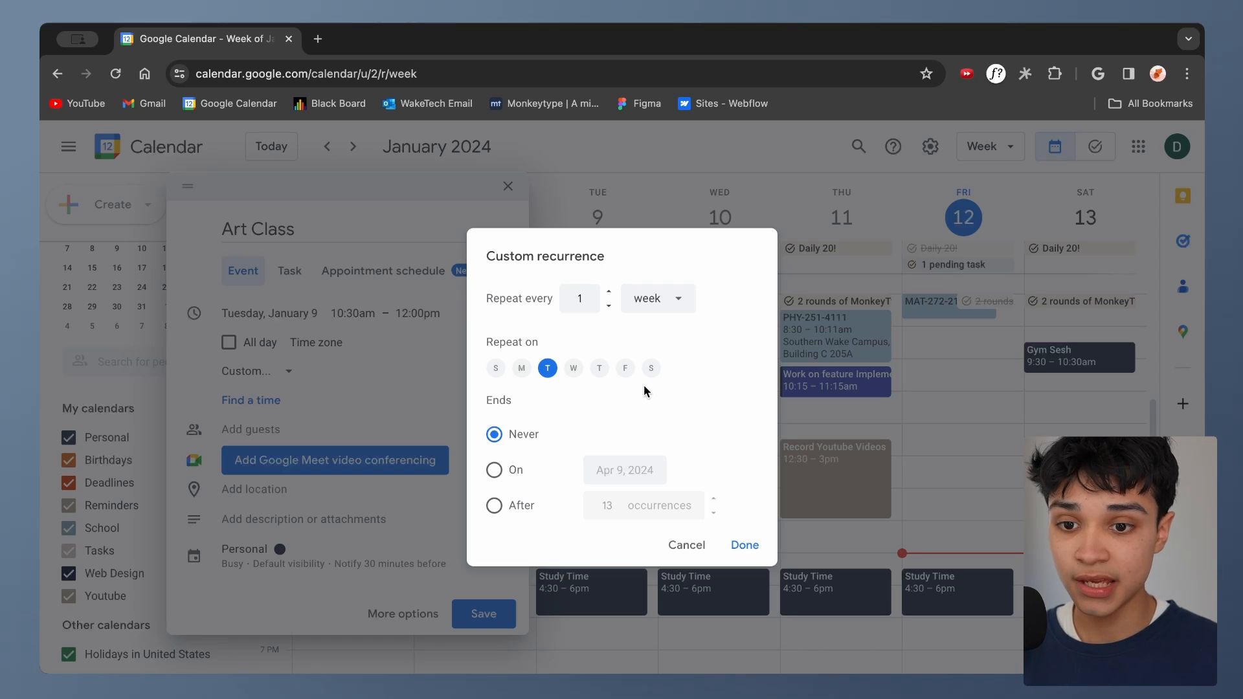
mouse_move(577, 373)
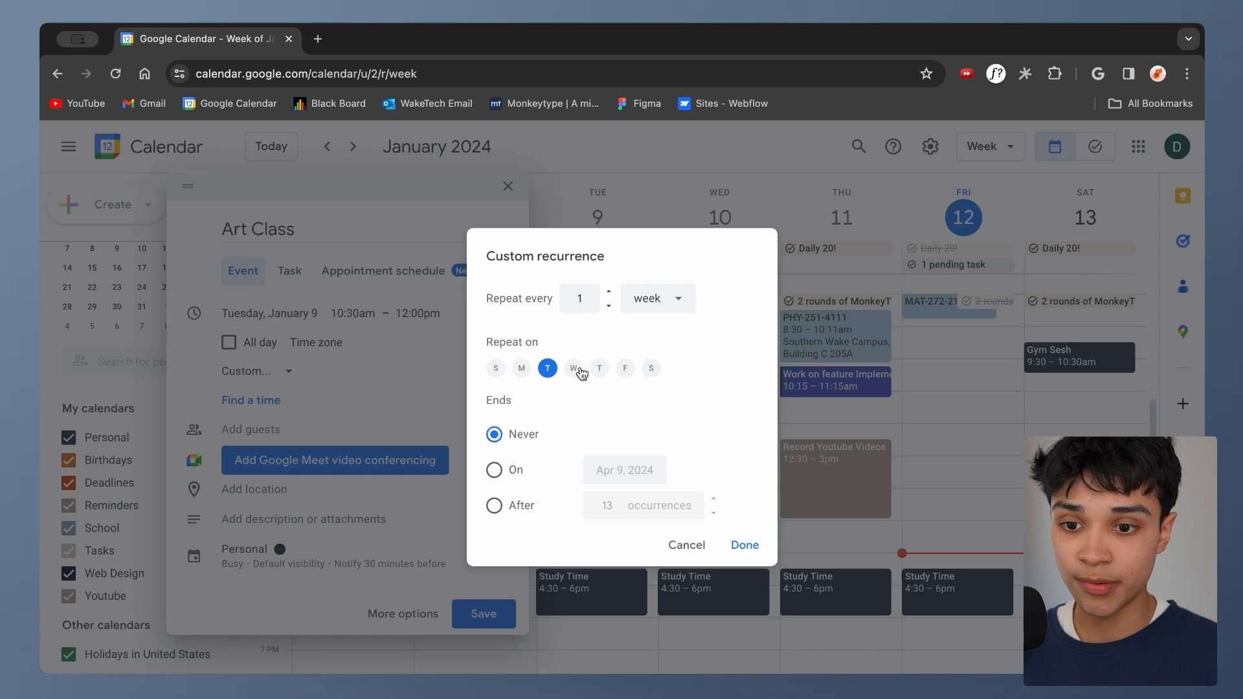
left_click(599, 368)
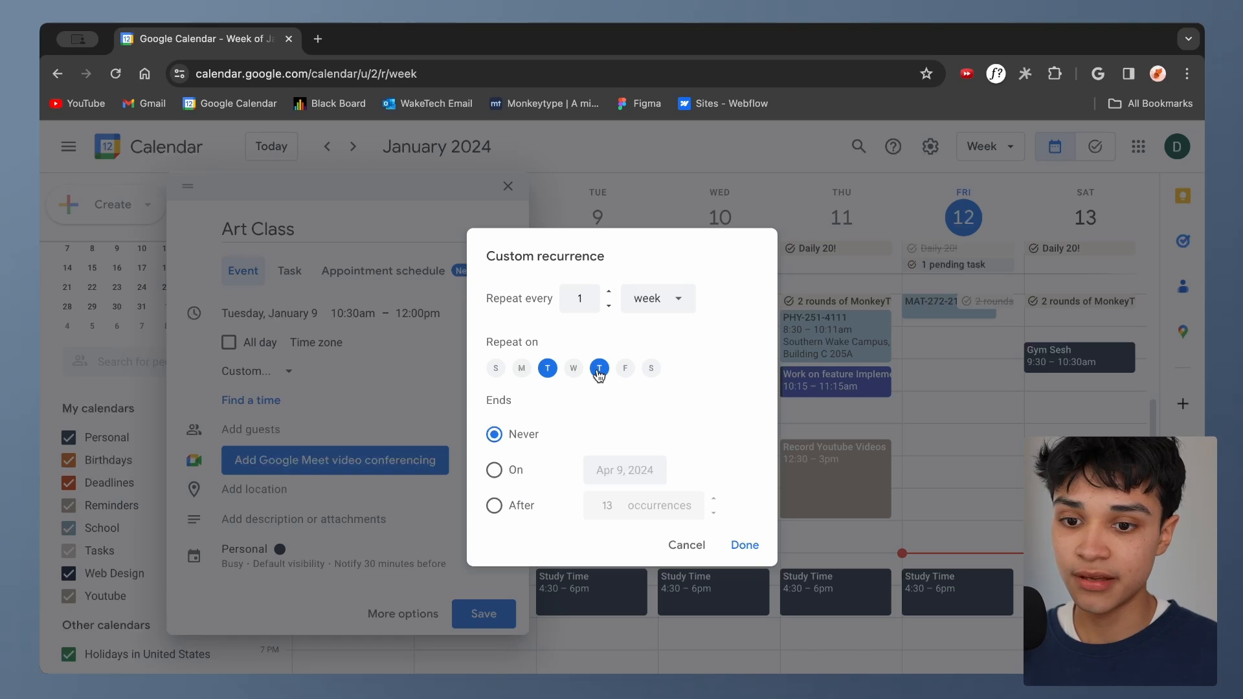
left_click(493, 470)
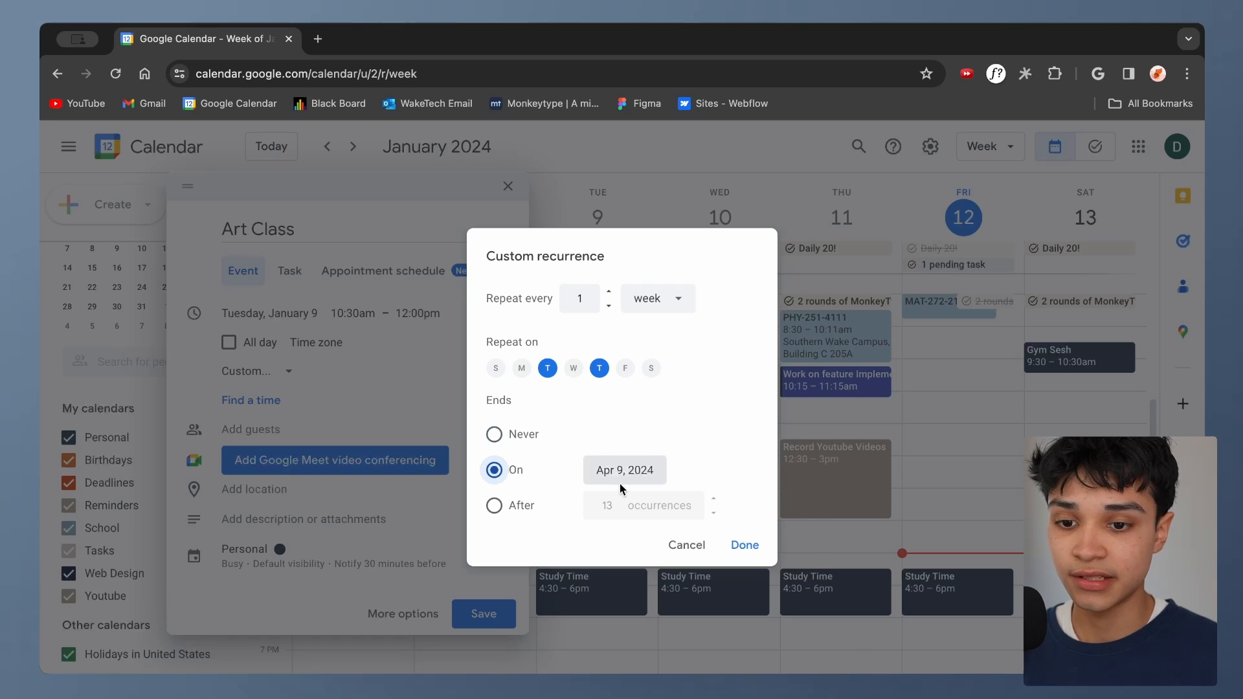
left_click(624, 470)
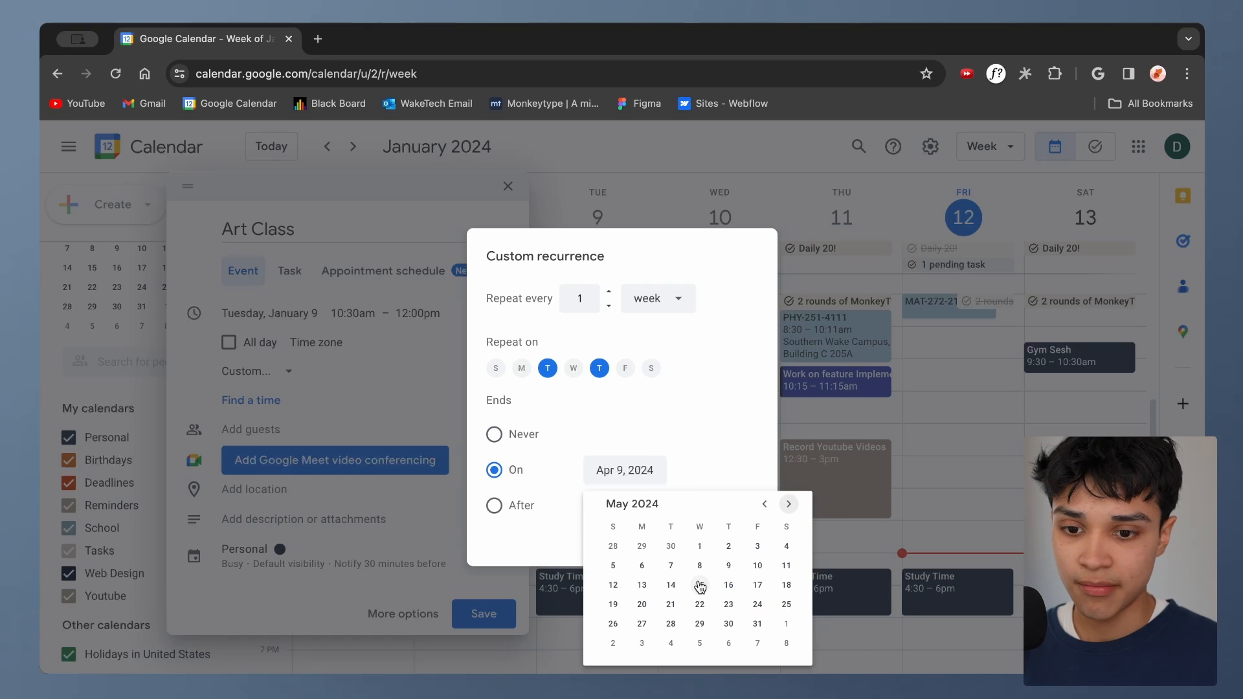
left_click(700, 565)
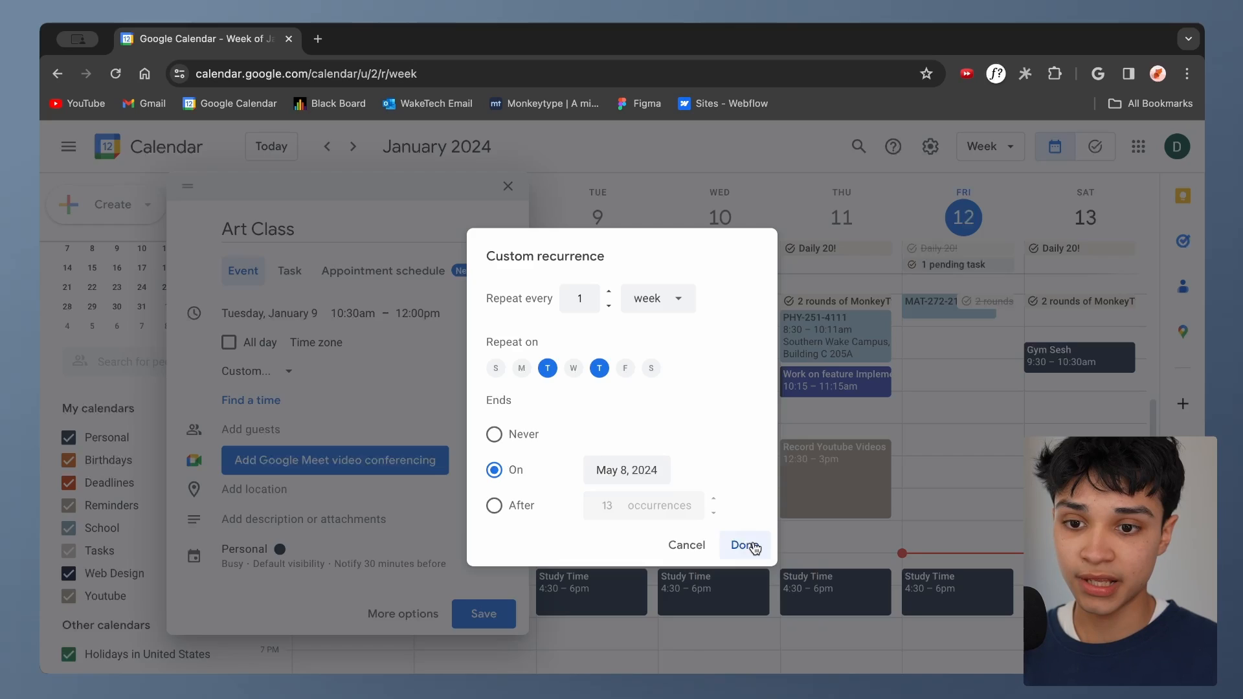
left_click(744, 545)
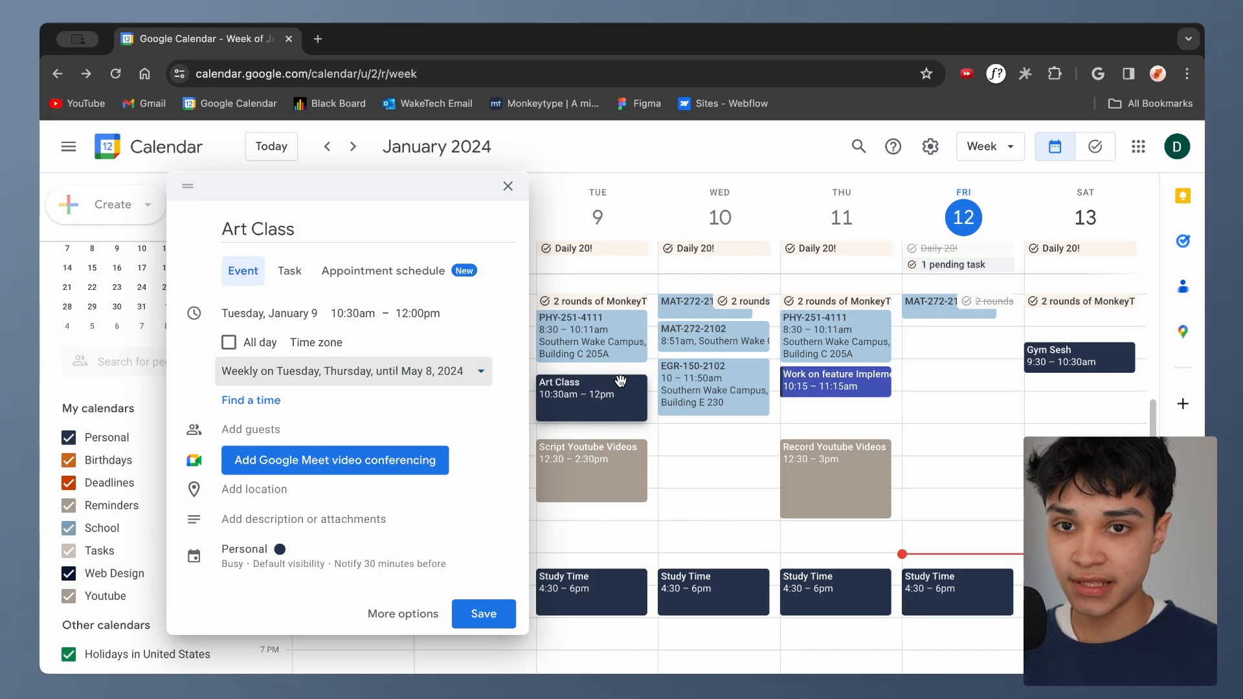
mouse_move(438, 390)
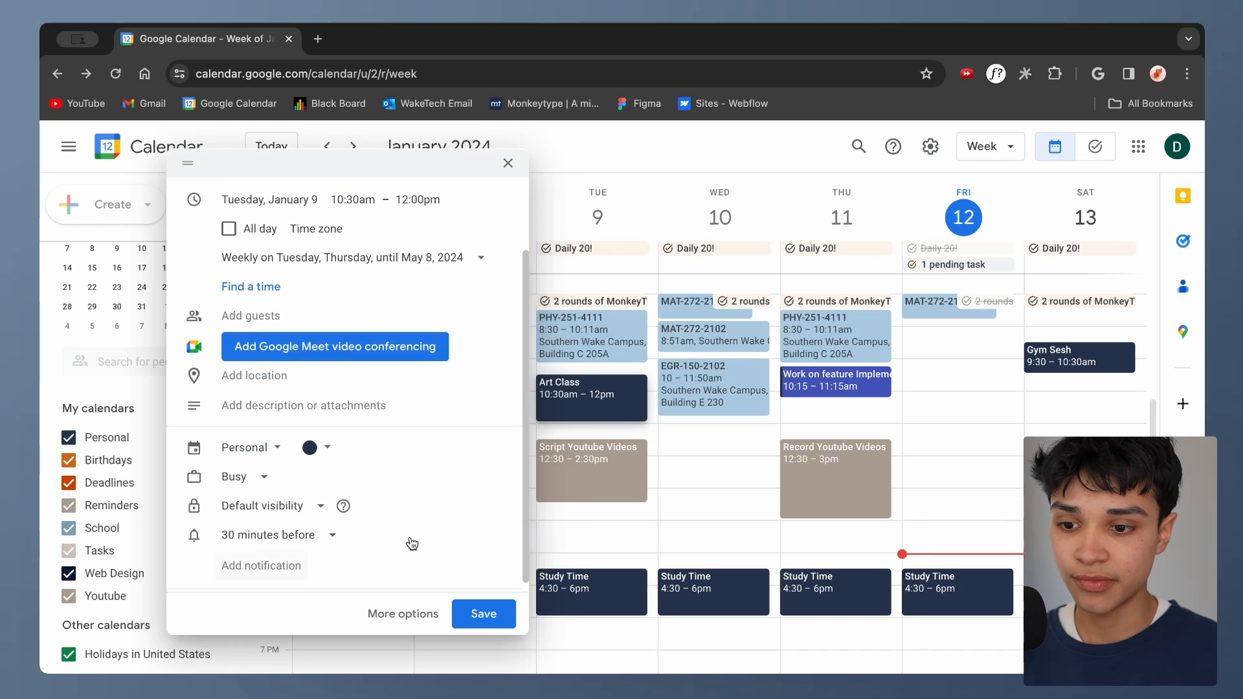
Step: Move the event from Personal to the School calendar and add a 10-minute notification
left_click(249, 448)
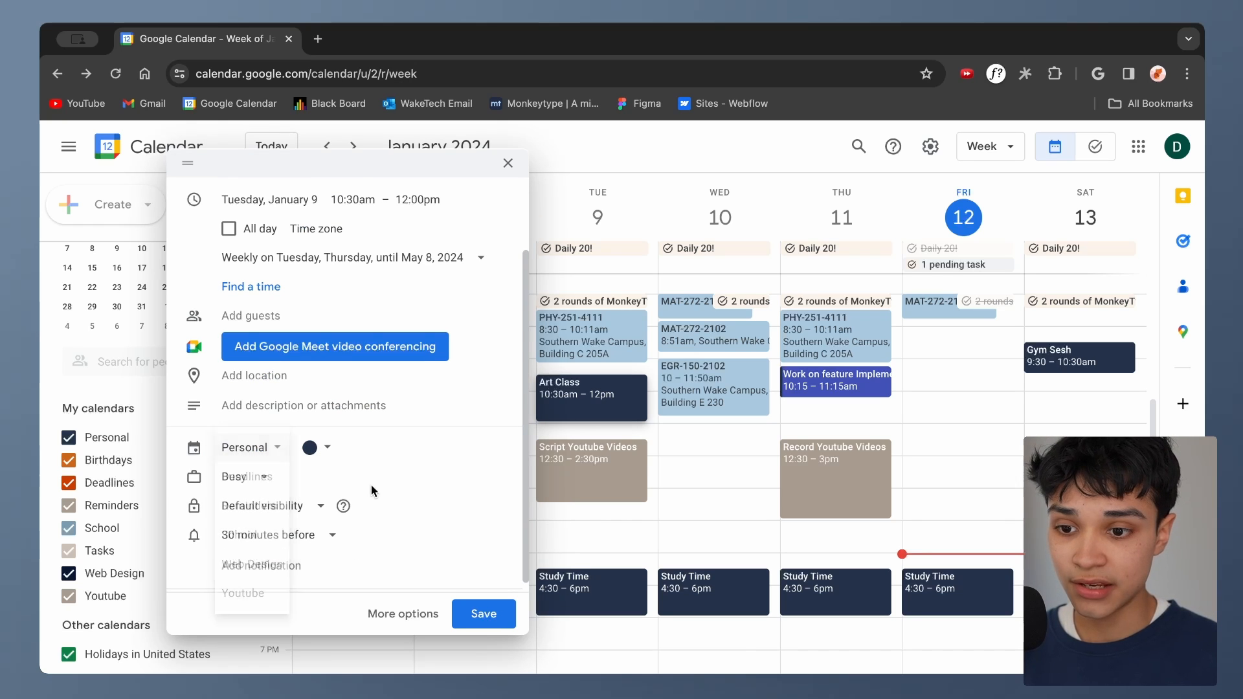
left_click(250, 448)
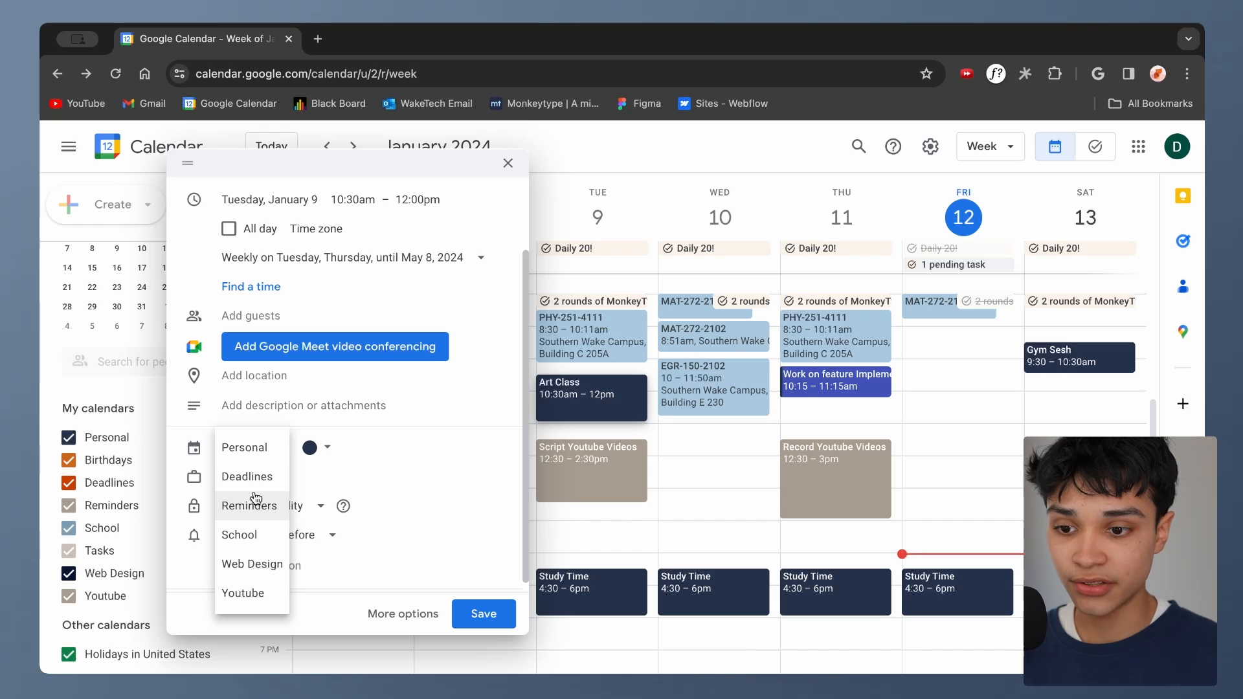
mouse_move(259, 540)
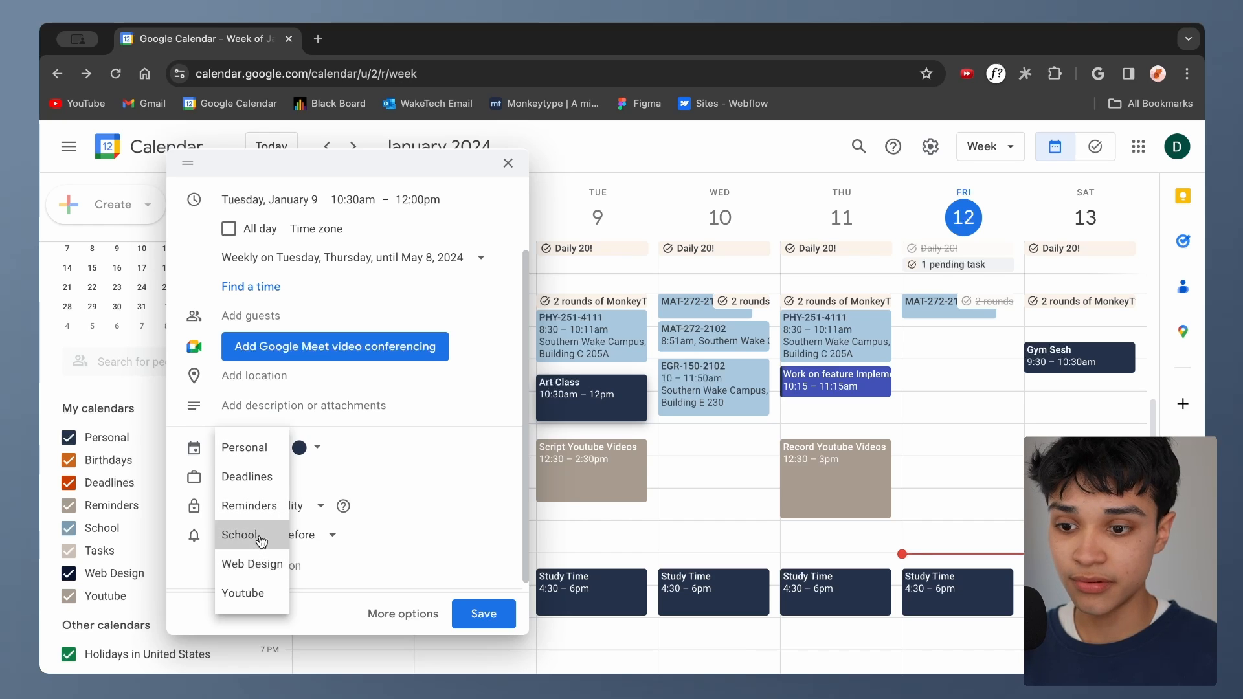
left_click(241, 535)
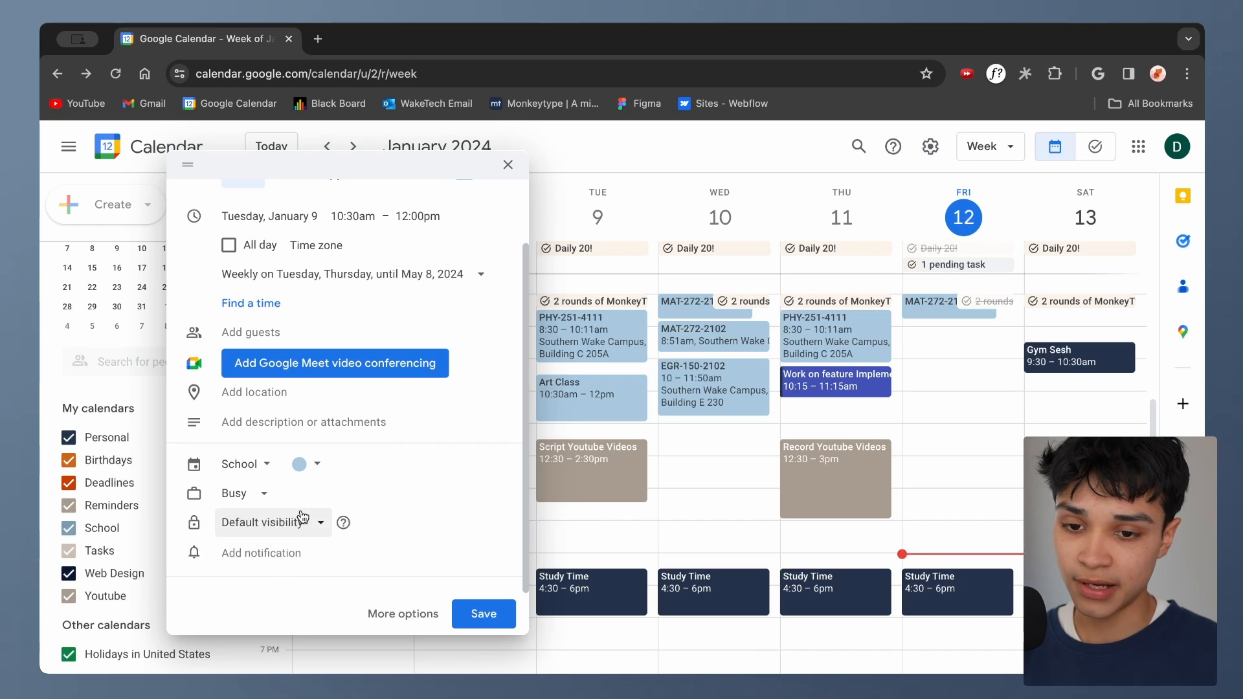
left_click(261, 553)
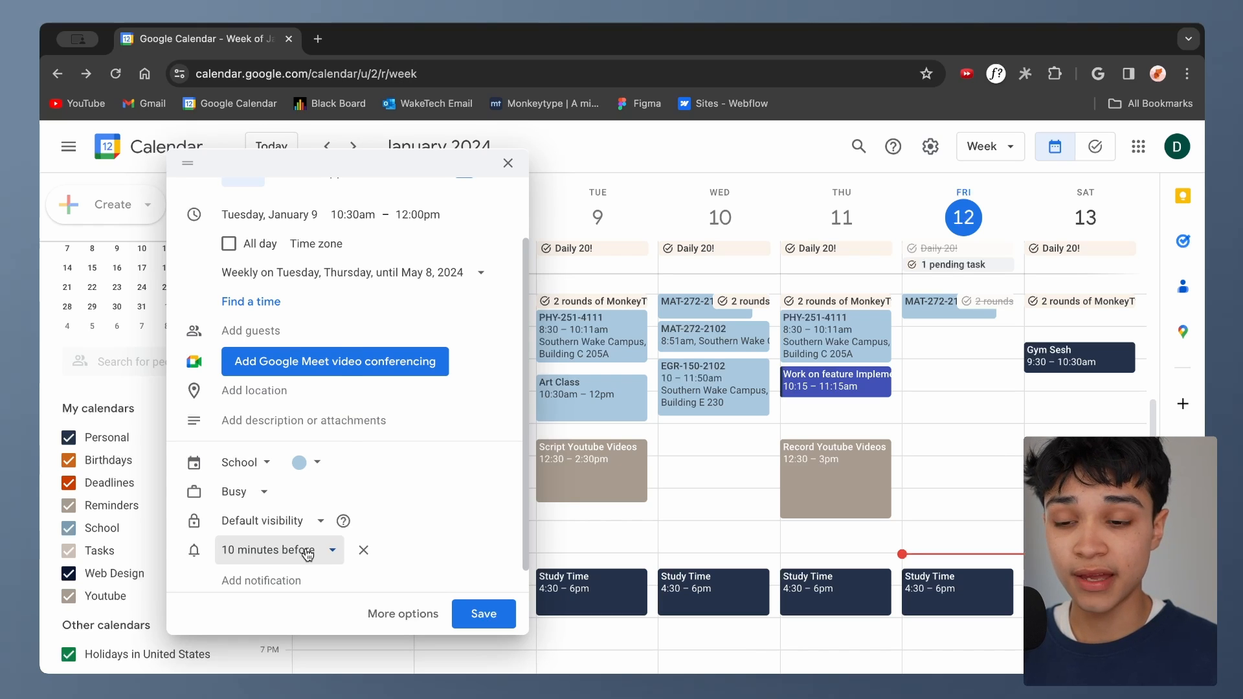
left_click(278, 550)
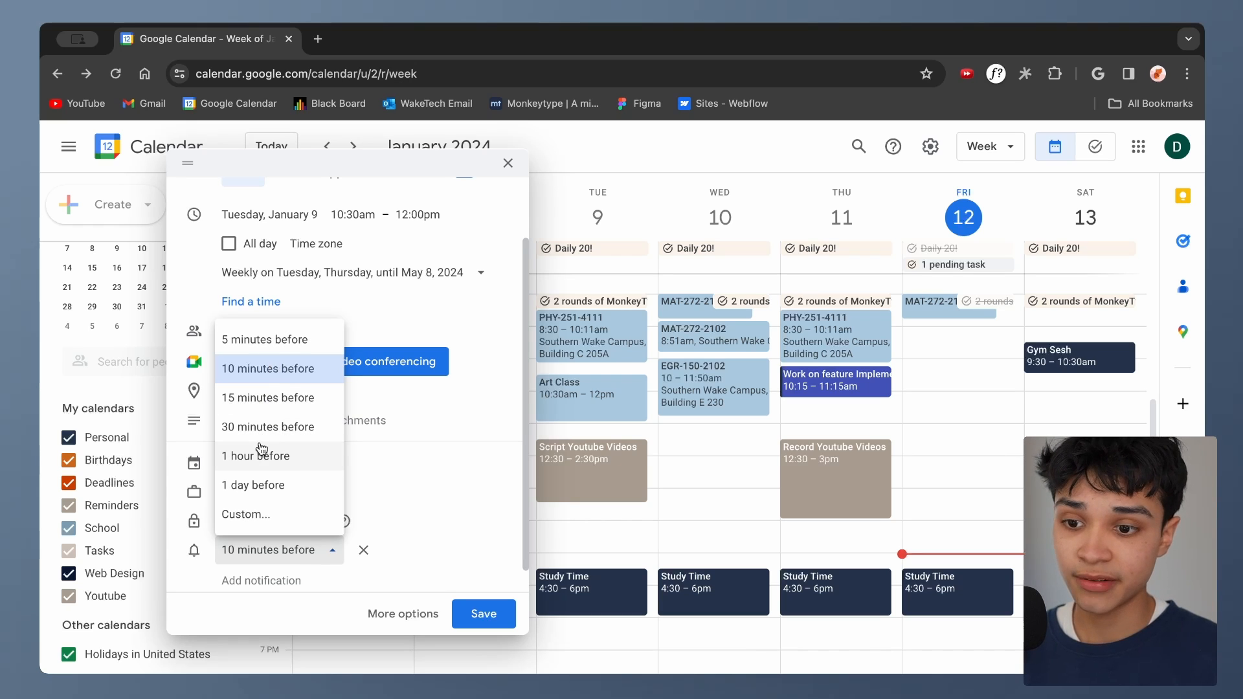
mouse_move(269, 485)
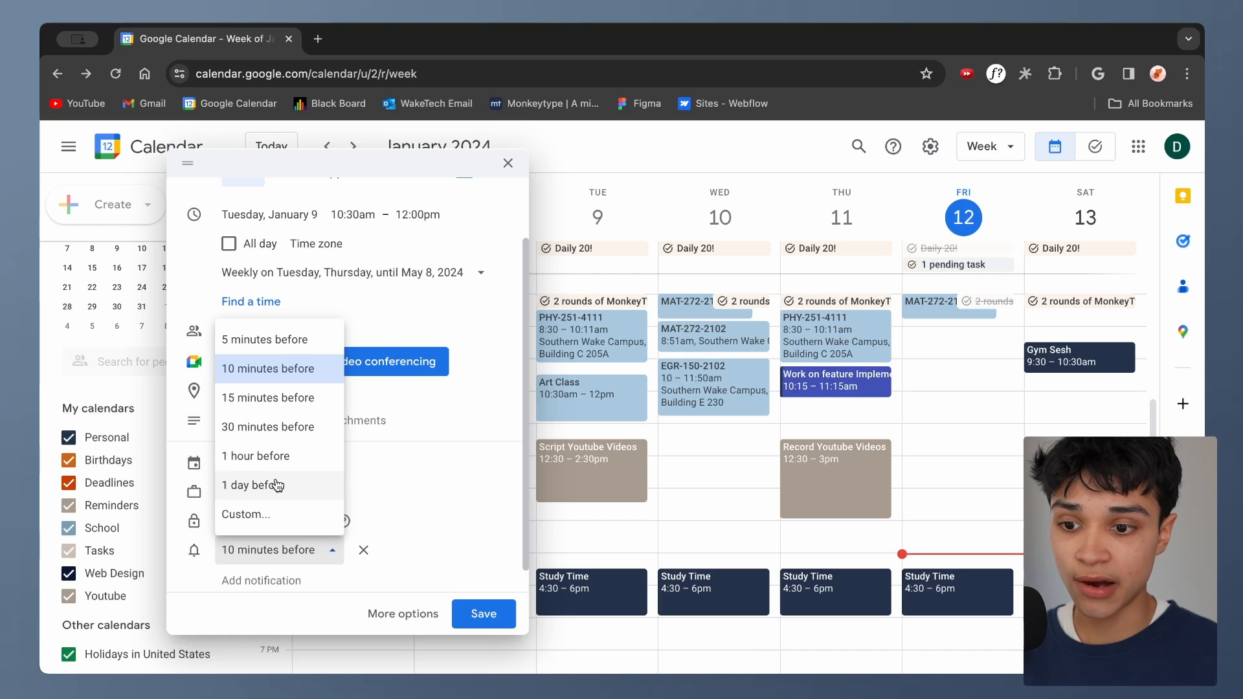
mouse_move(299, 446)
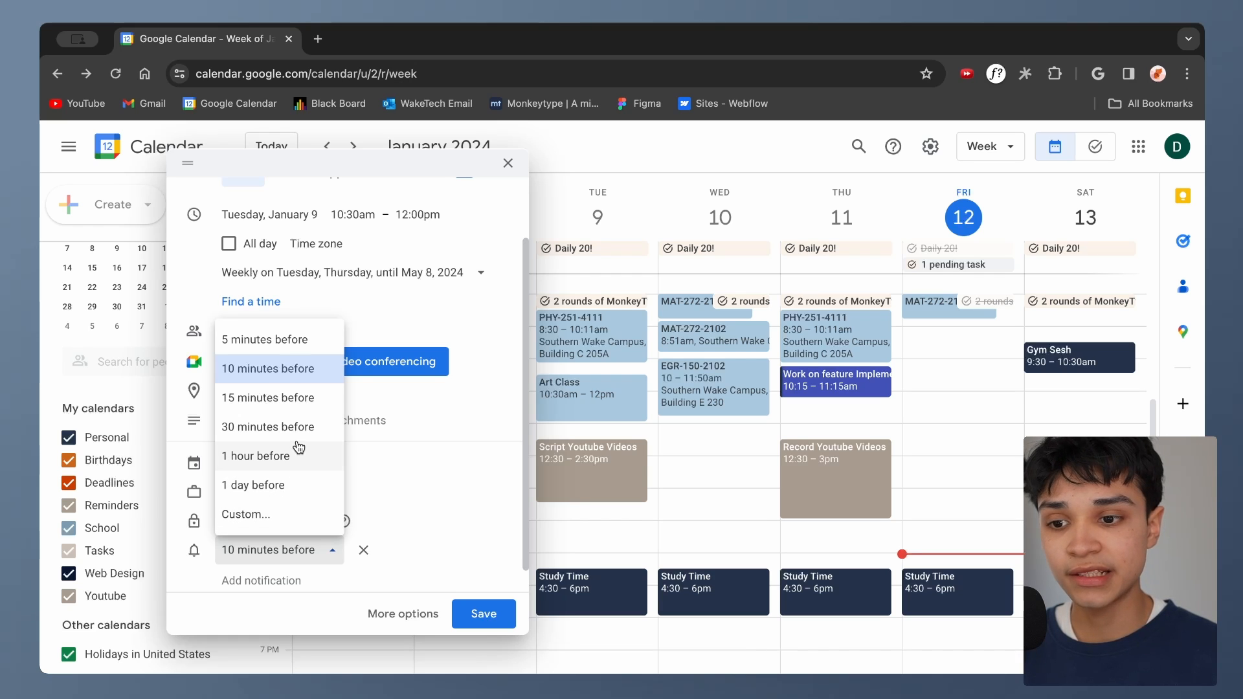
mouse_move(301, 429)
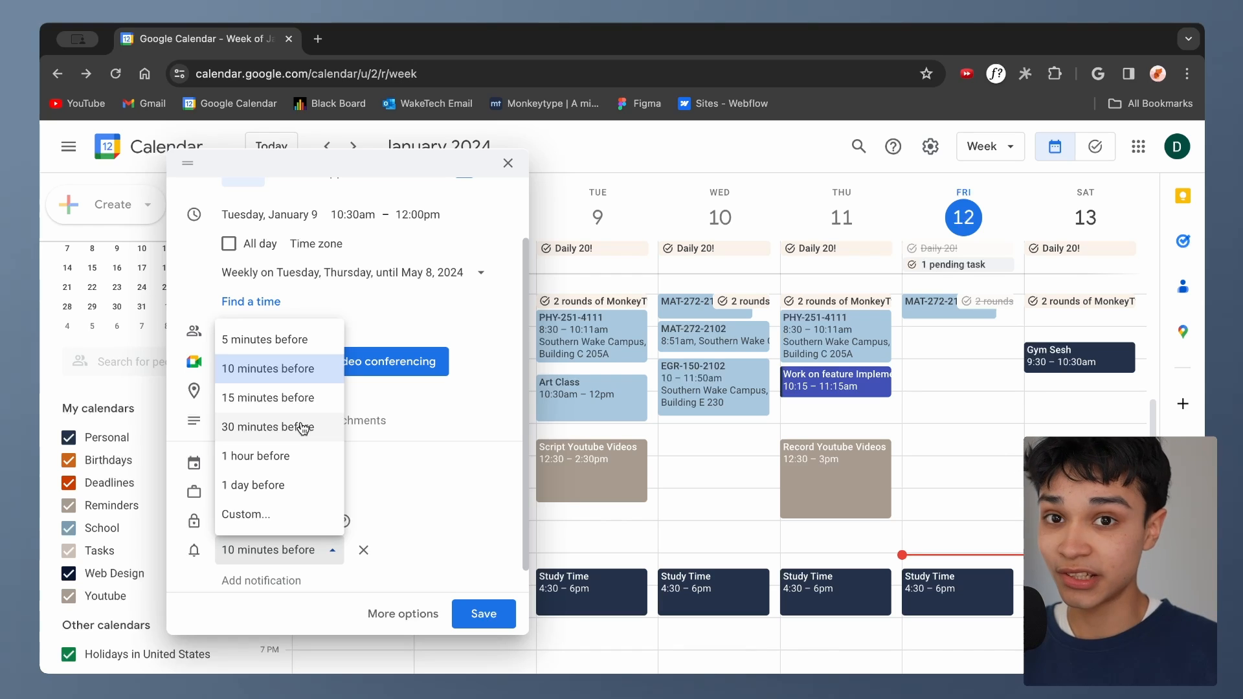
mouse_move(304, 477)
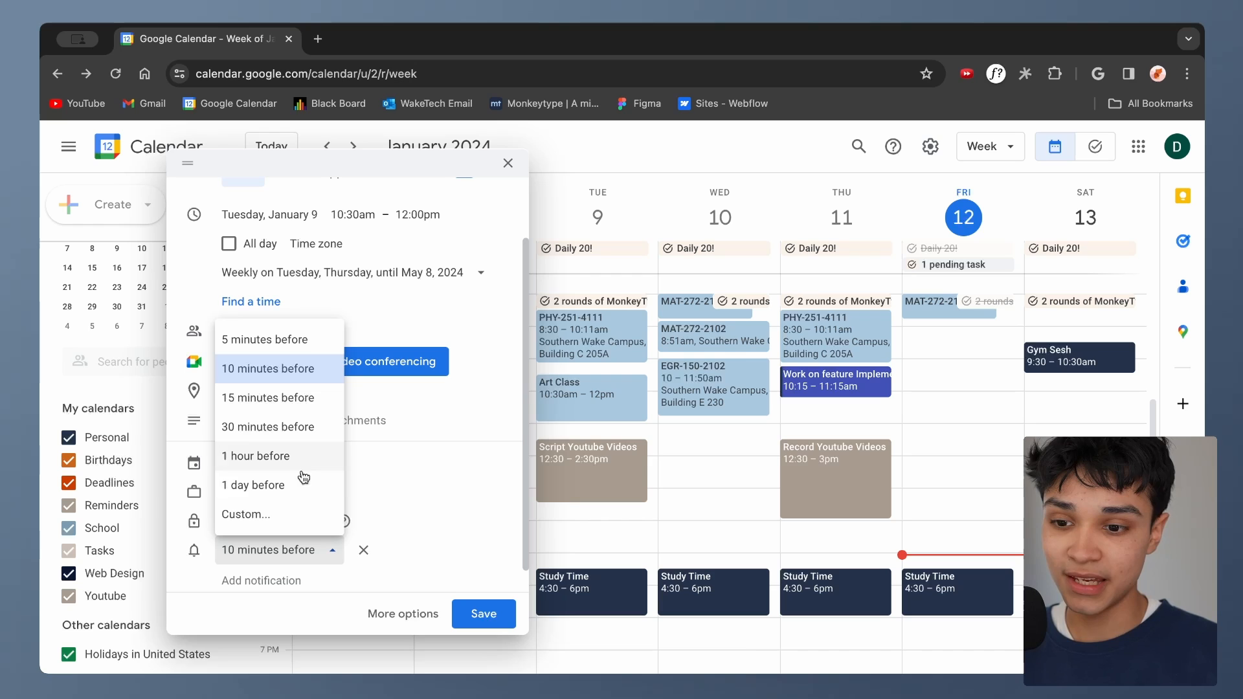
mouse_move(268, 515)
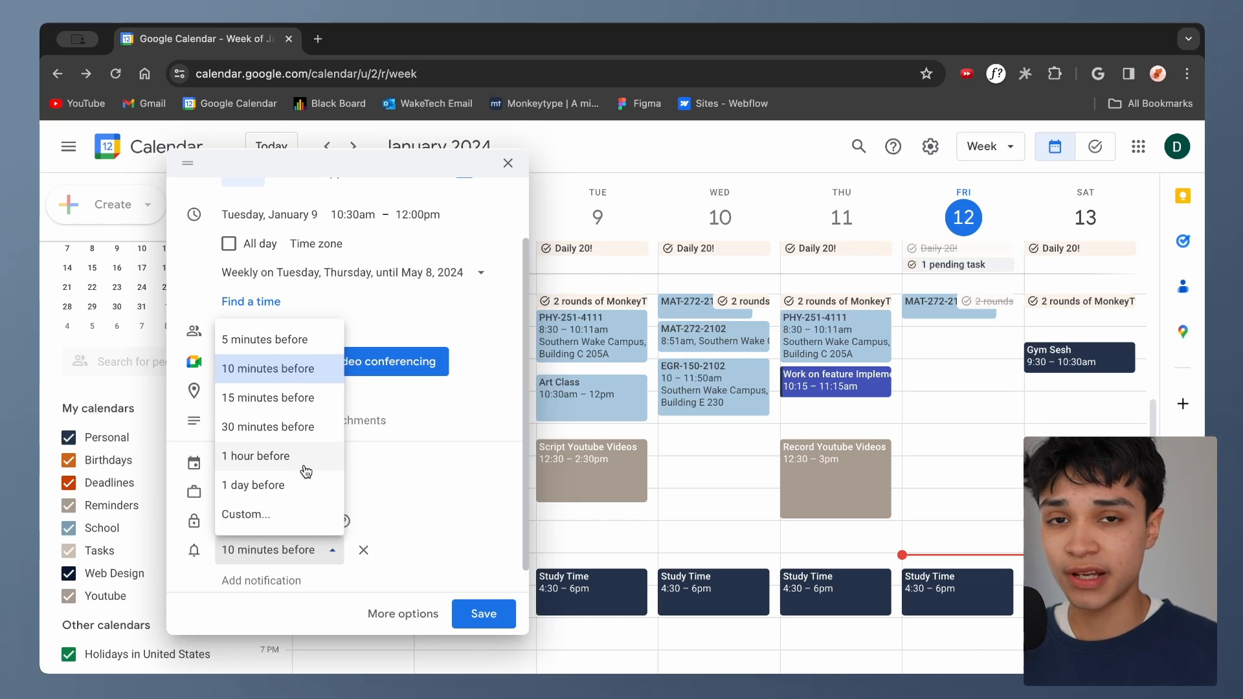
mouse_move(271, 536)
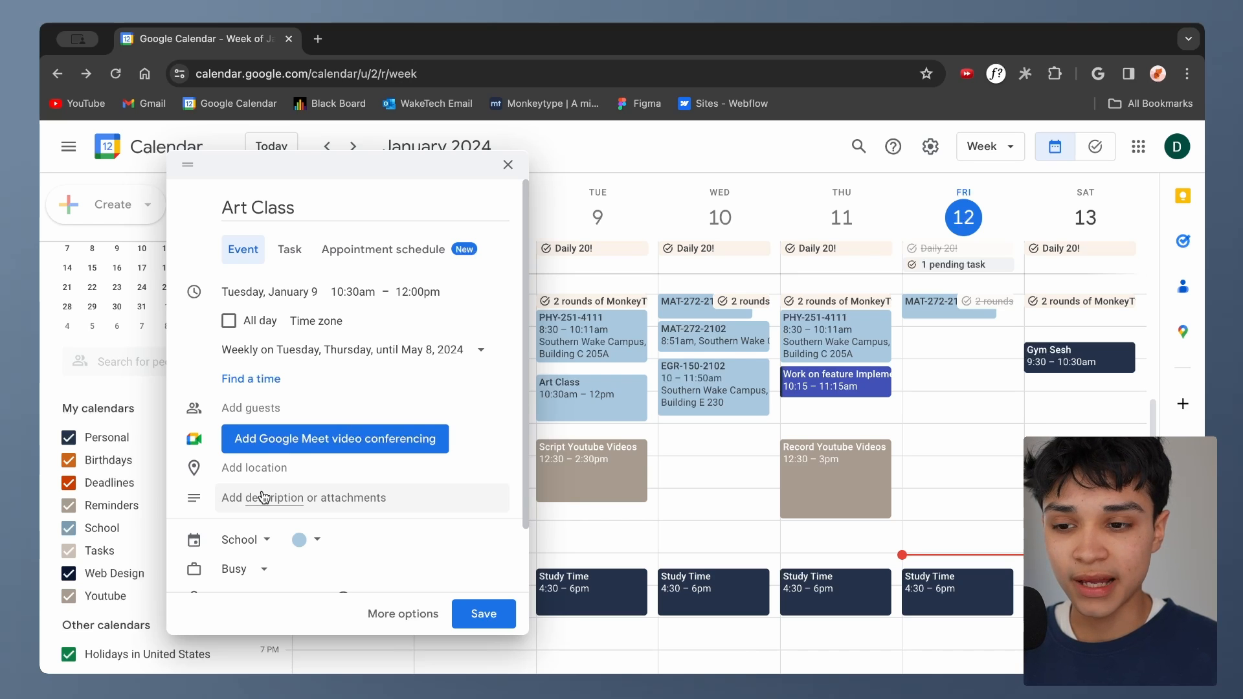
mouse_move(239, 457)
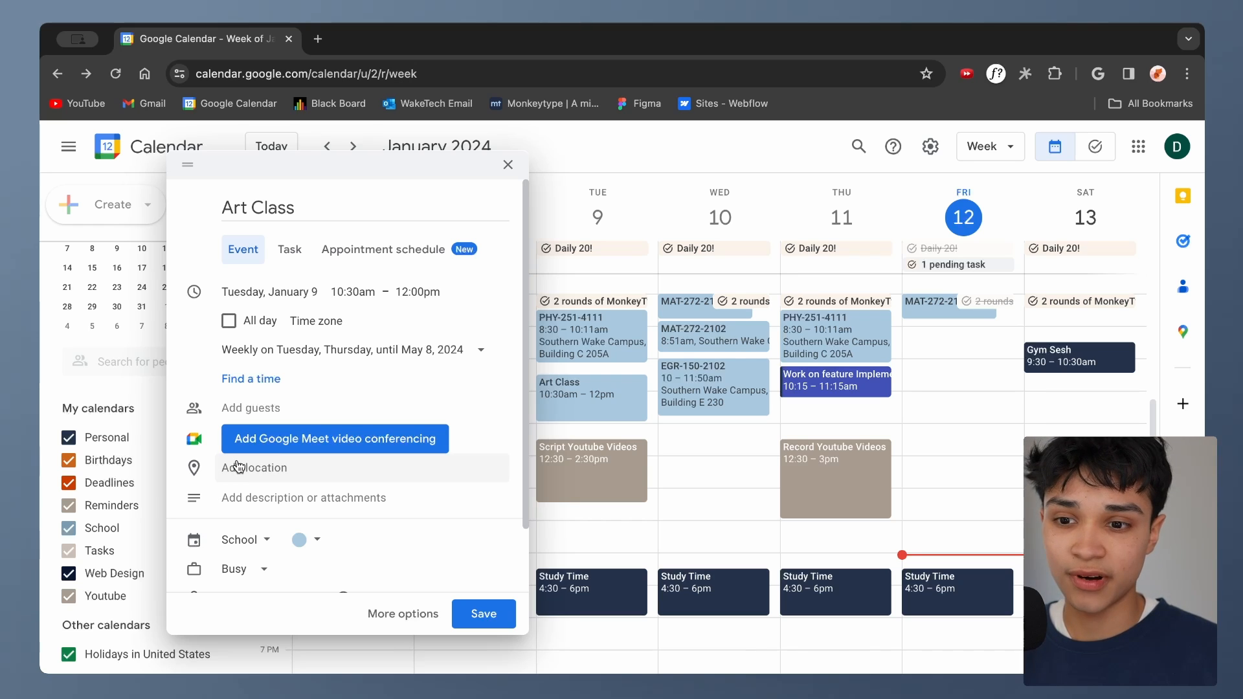
Step: Fill in location 'Room 218' and description 'Mr. Dan', then save Art Class
left_click(302, 498)
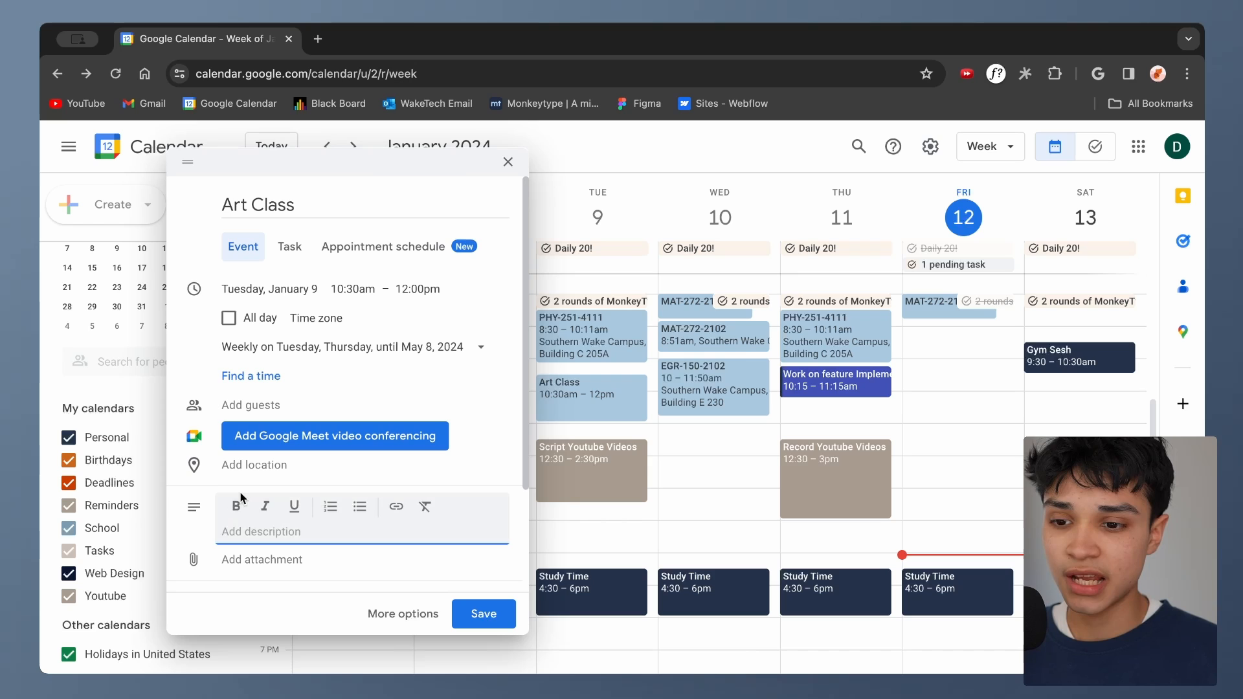
mouse_move(235, 507)
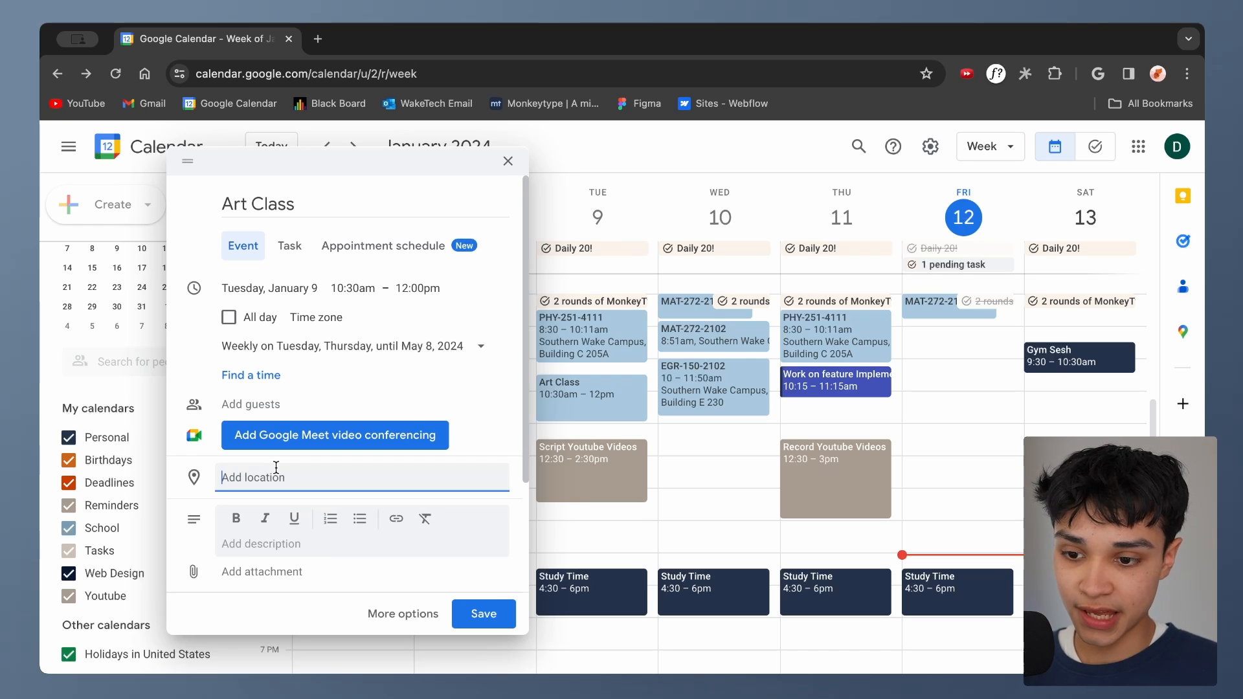
type("Room 218")
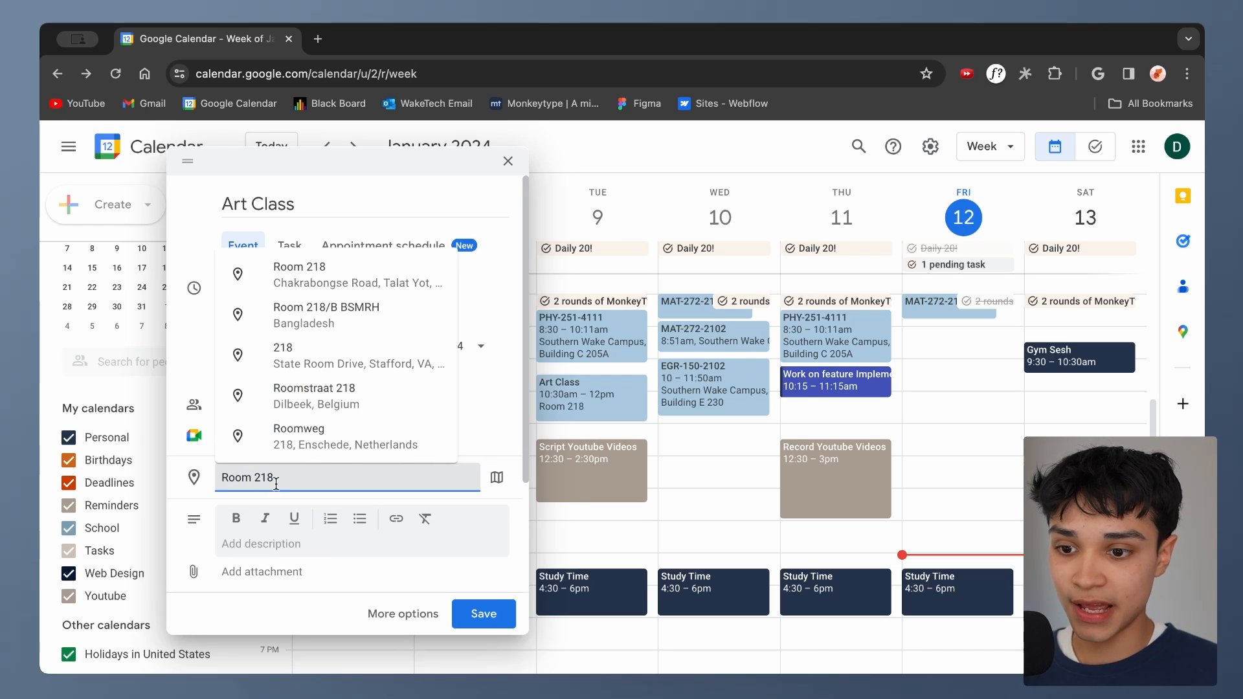
type("Mr.")
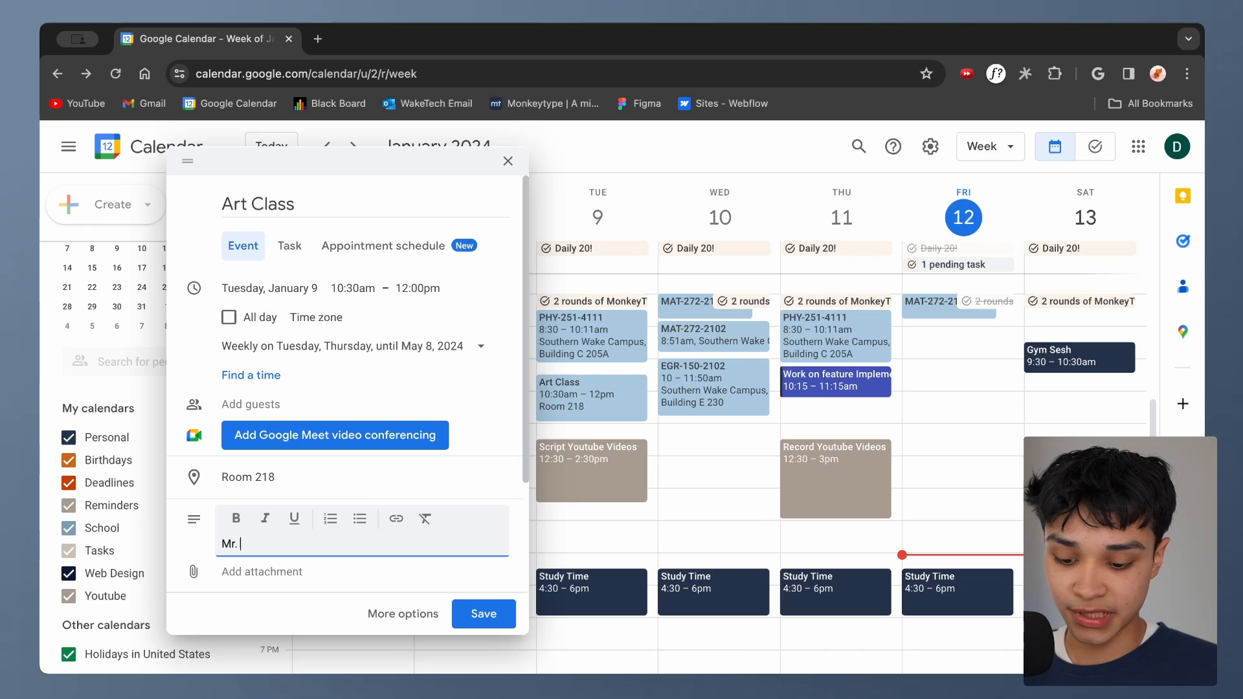
type("Dan")
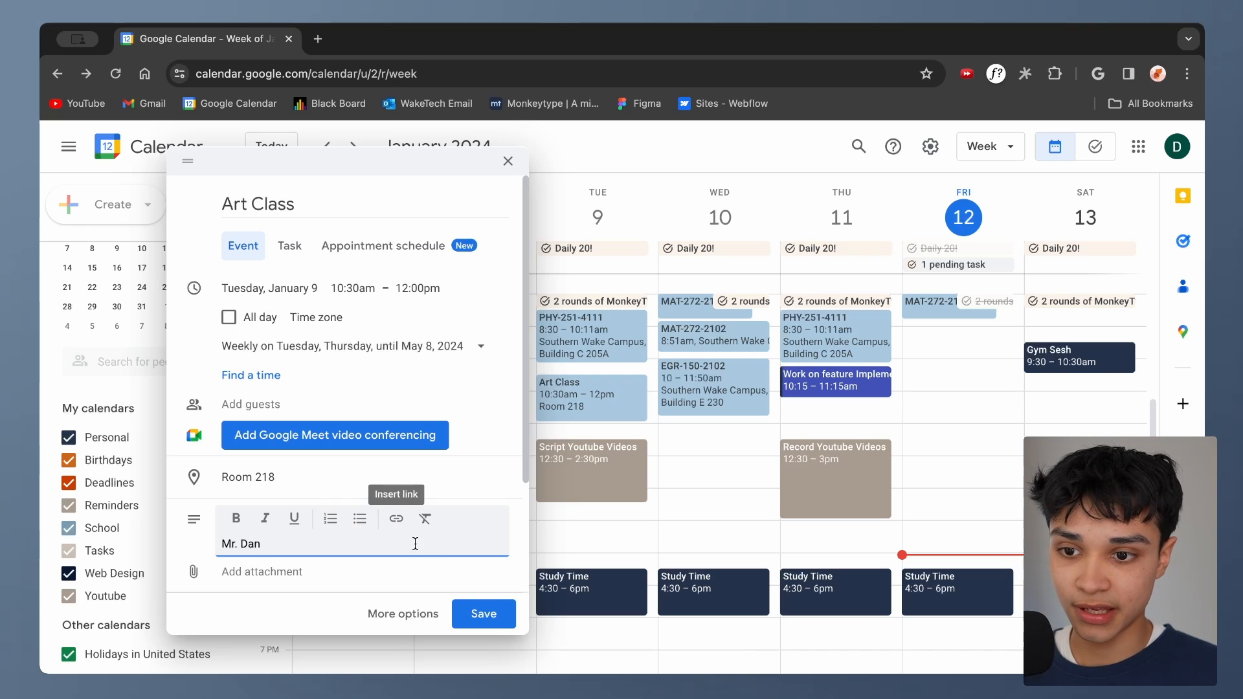
left_click(484, 614)
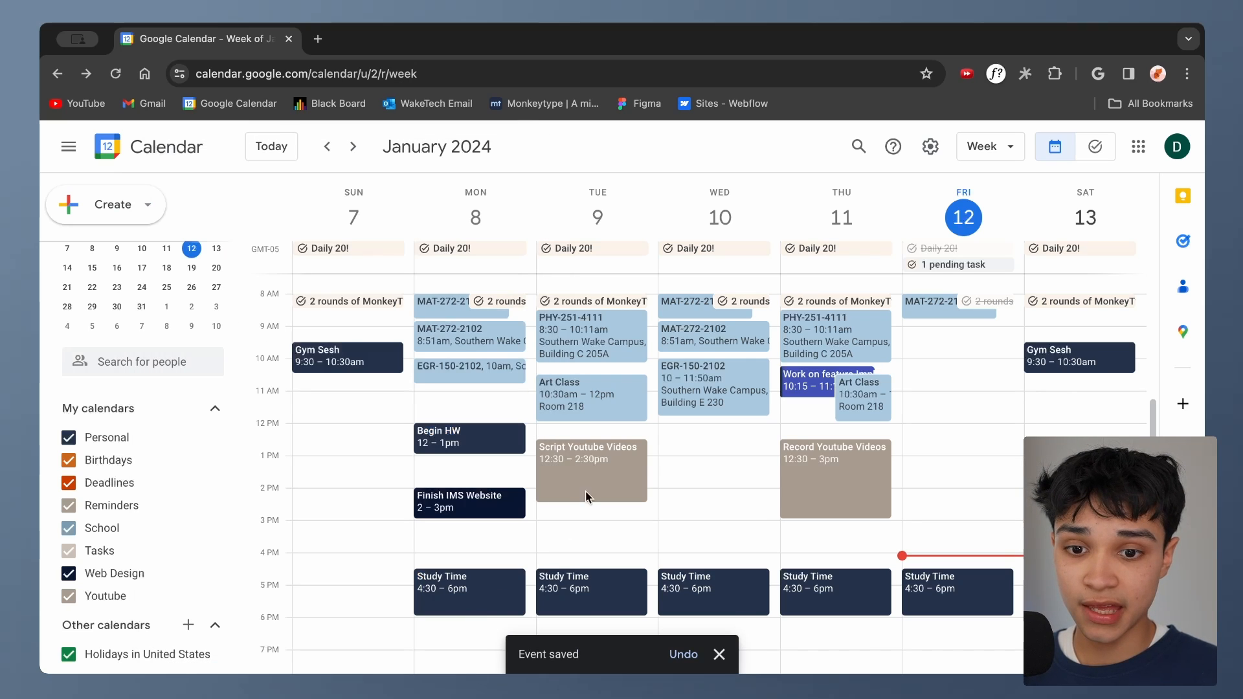
mouse_move(54, 527)
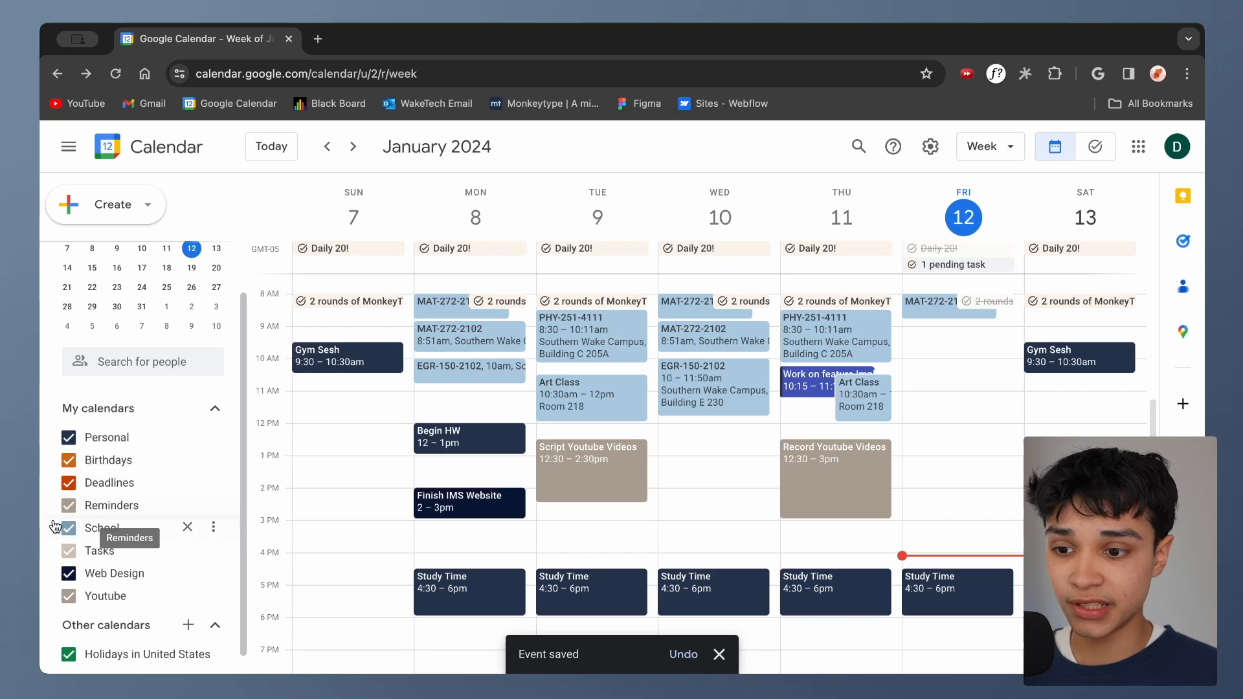
left_click(69, 528)
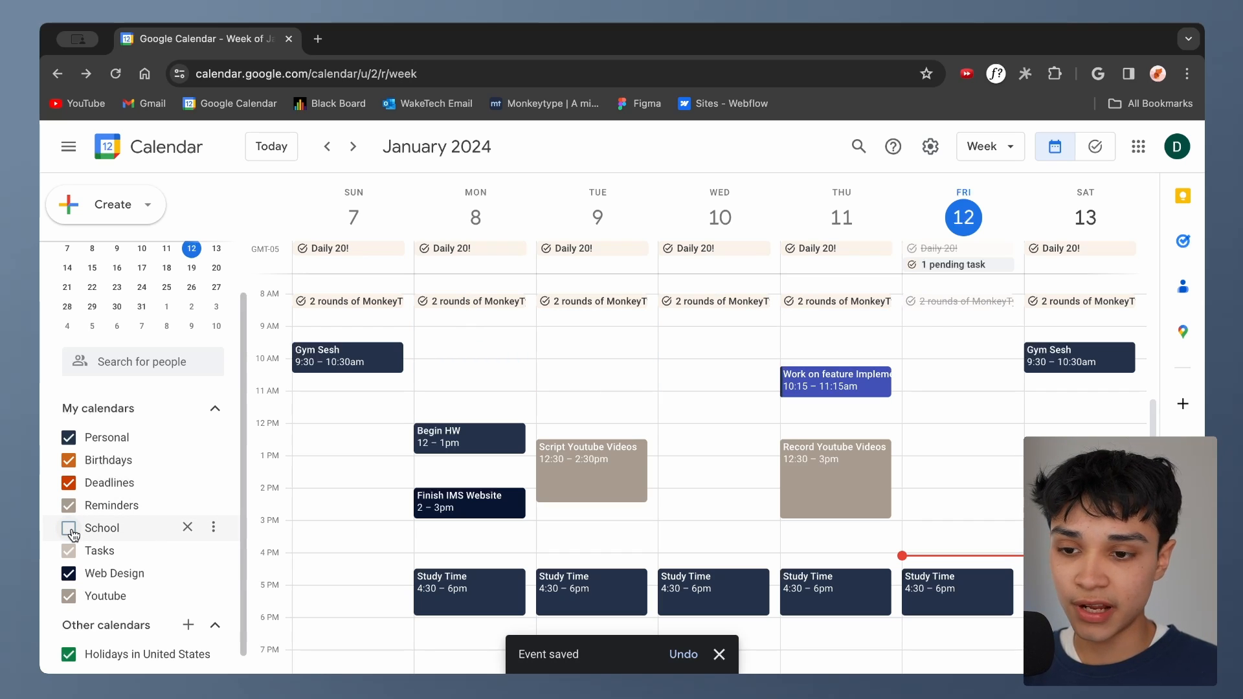
left_click(69, 527)
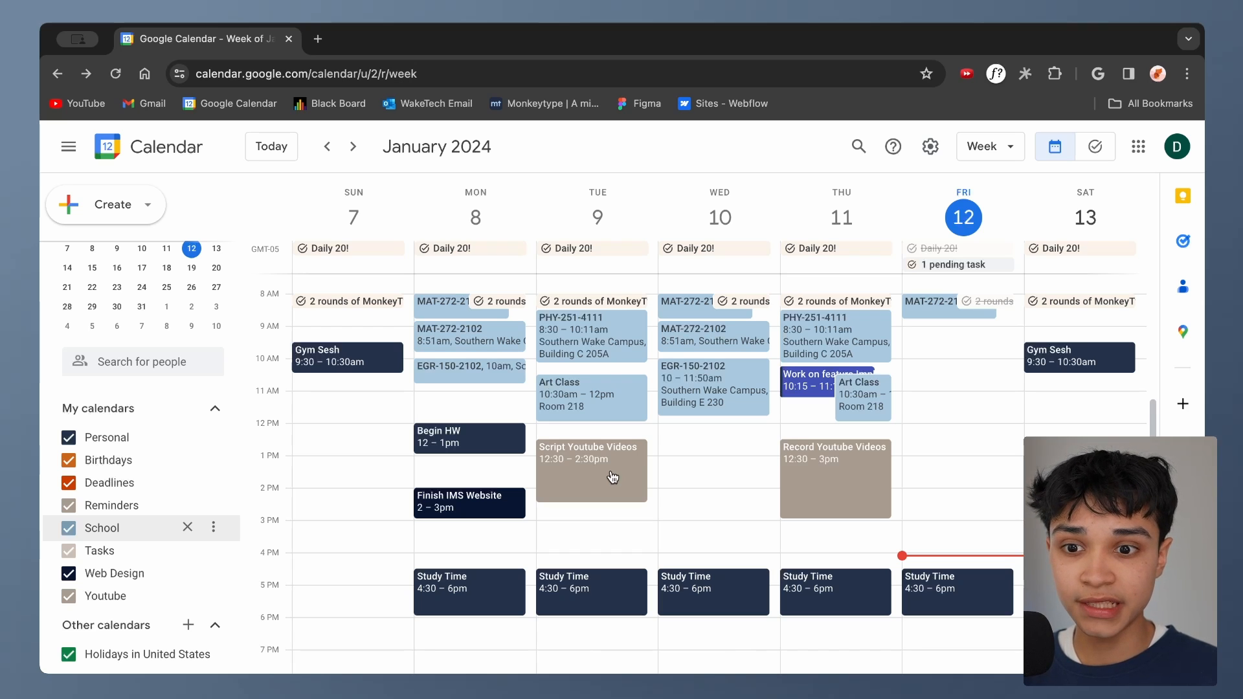
mouse_move(702, 544)
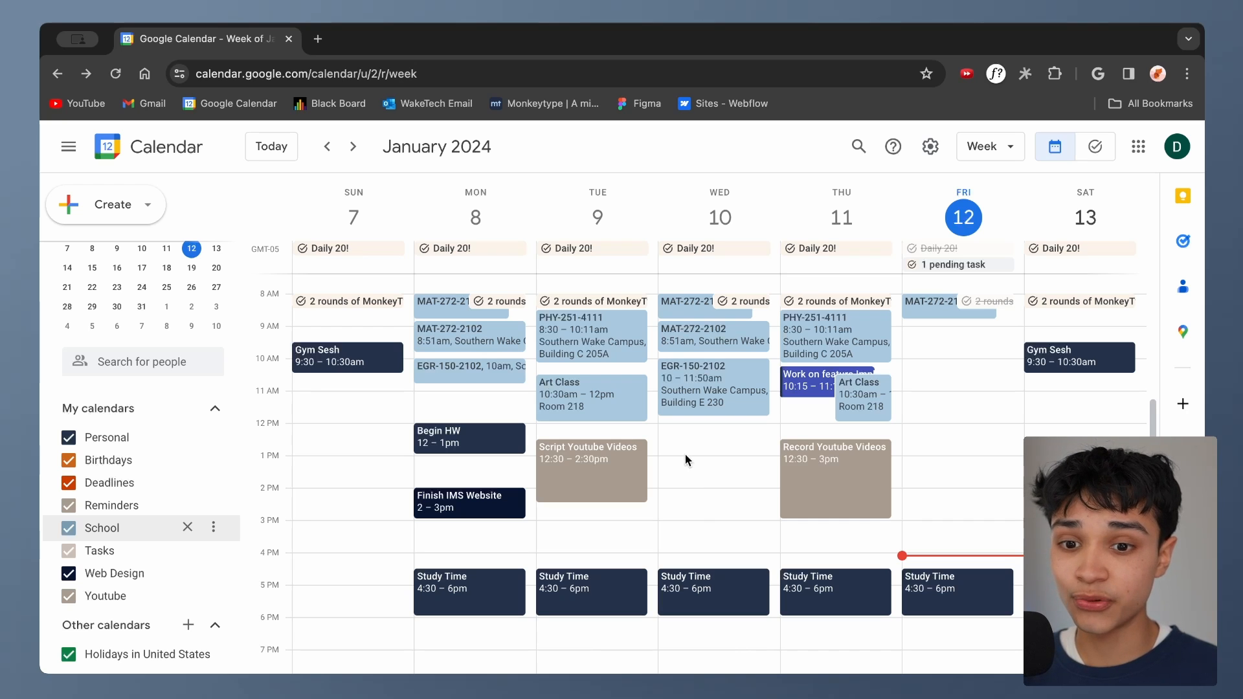
mouse_move(1093, 221)
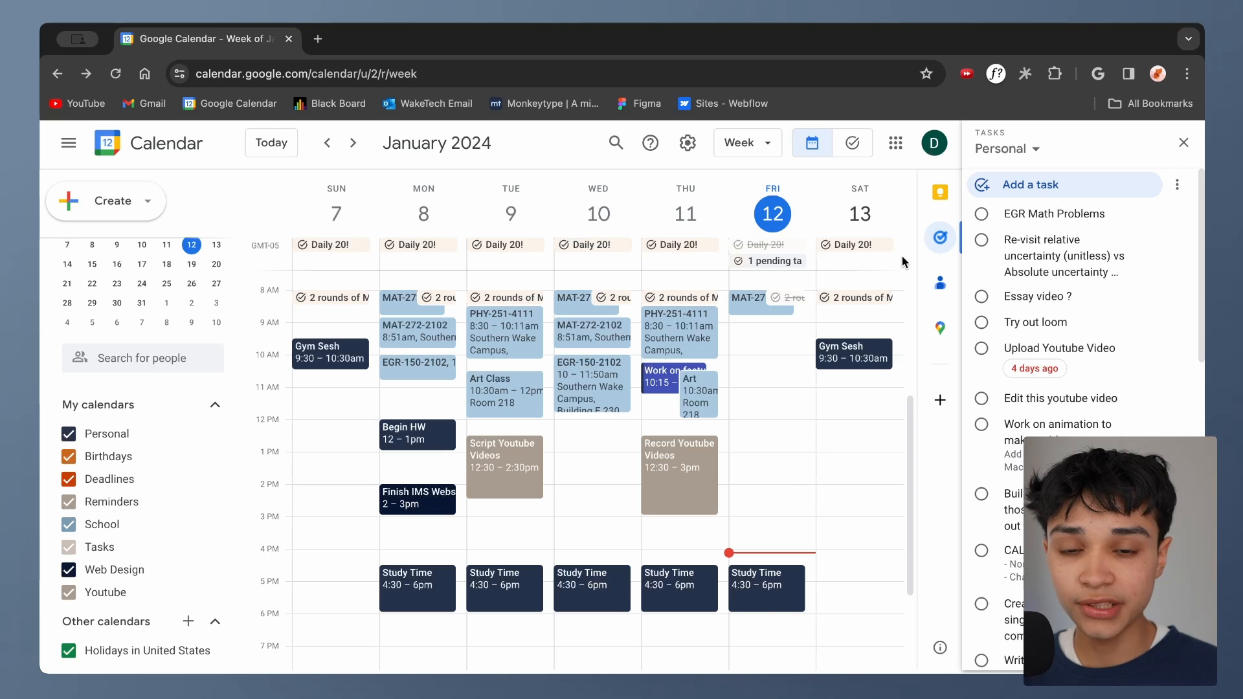
mouse_move(860, 255)
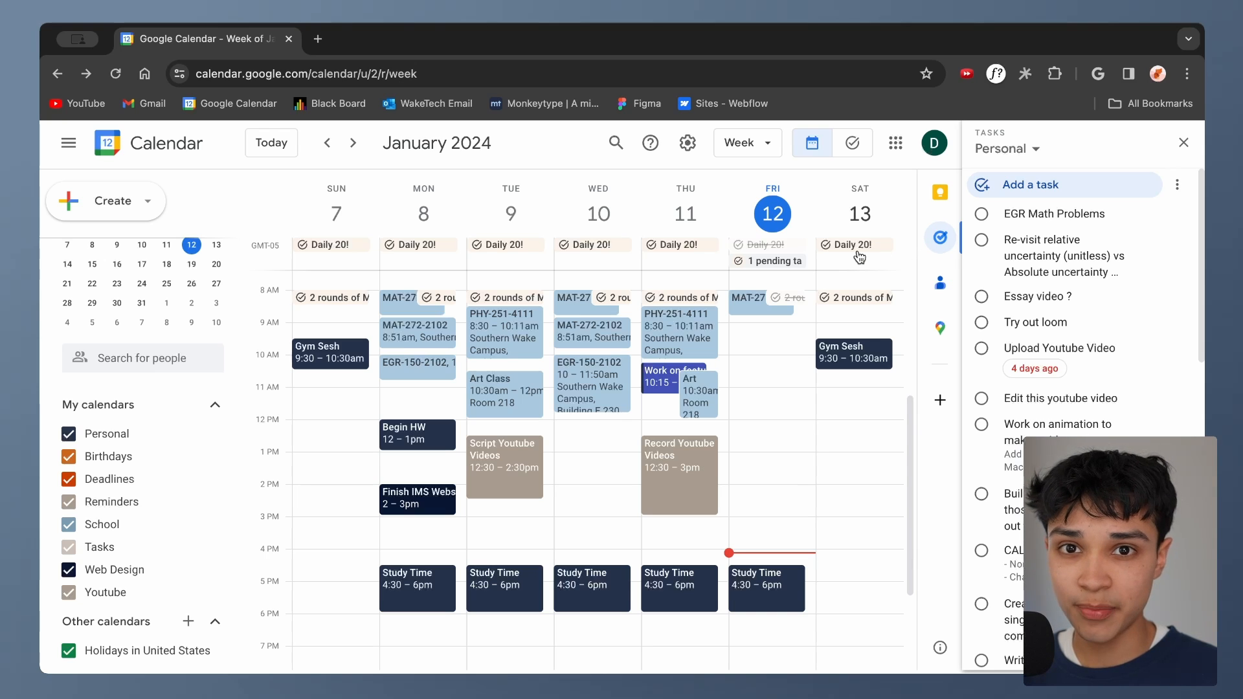
mouse_move(887, 279)
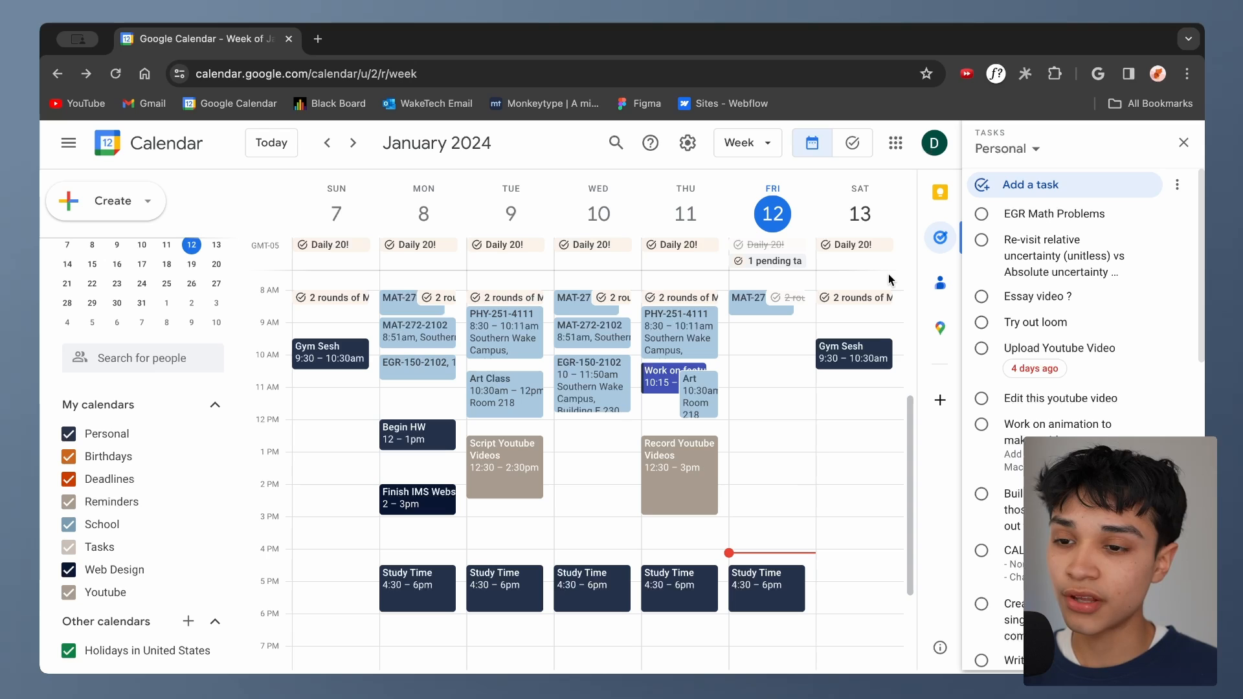
mouse_move(940, 237)
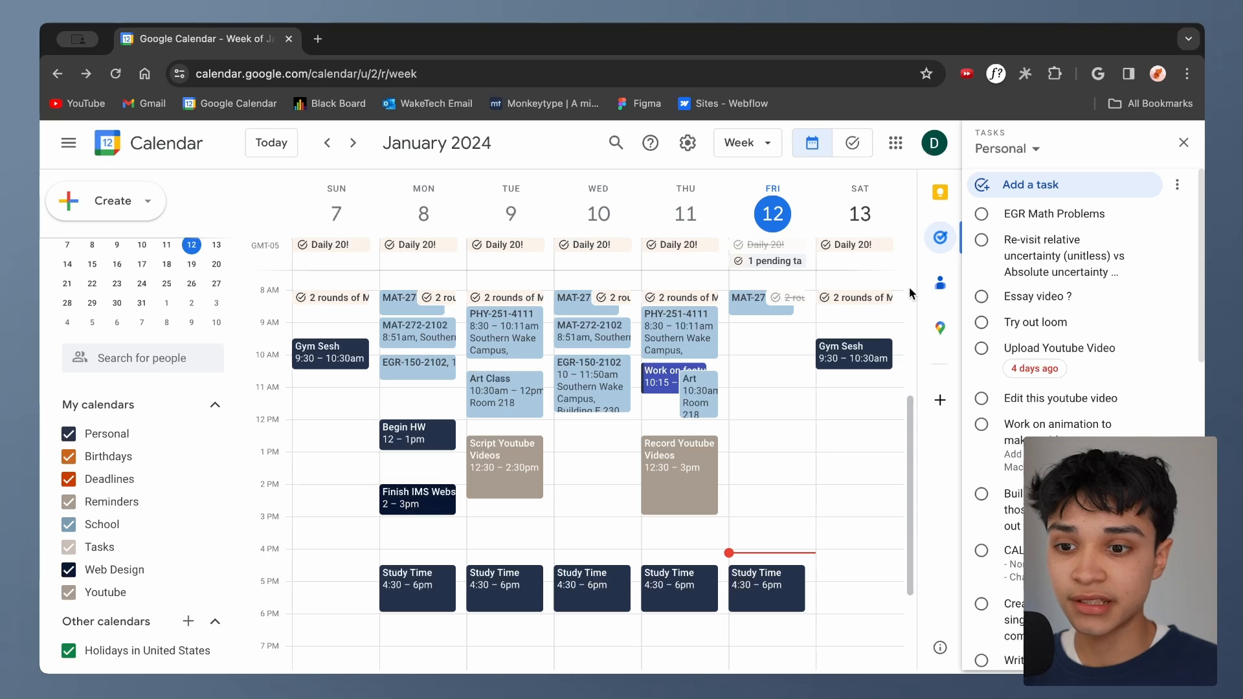
mouse_move(905, 285)
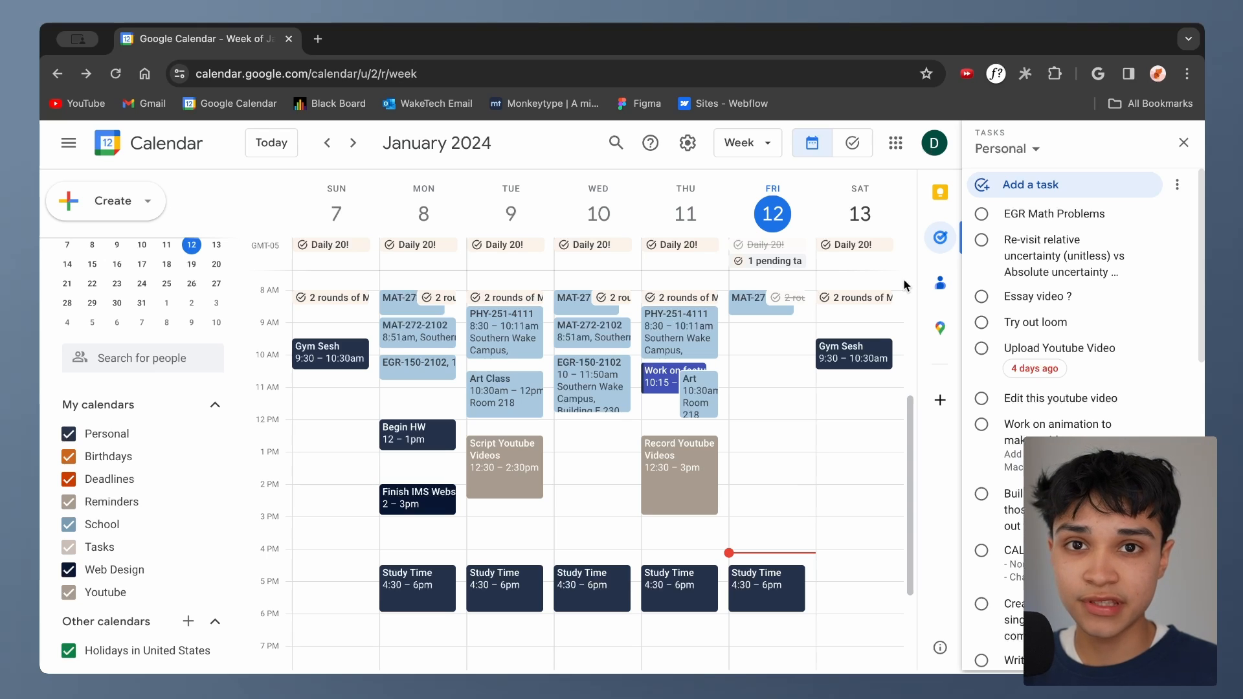
mouse_move(921, 277)
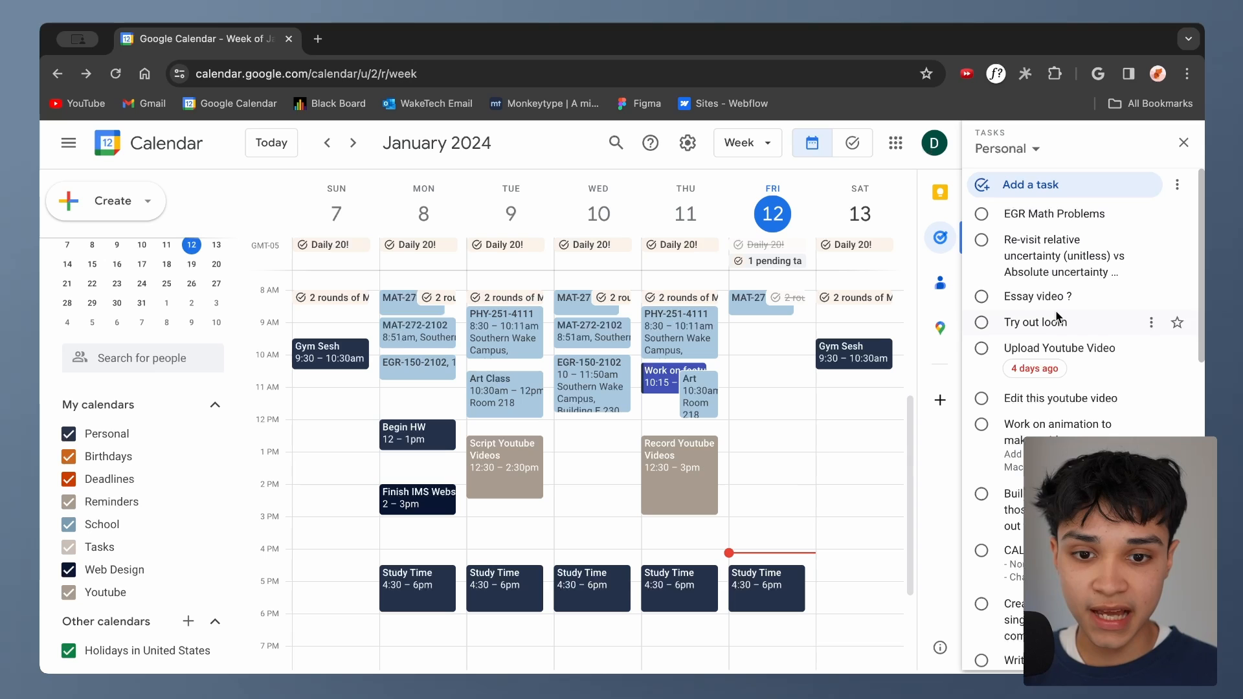
Step: Add the task 'Edit this video' to the Personal task list
left_click(1030, 184)
type("Edit this")
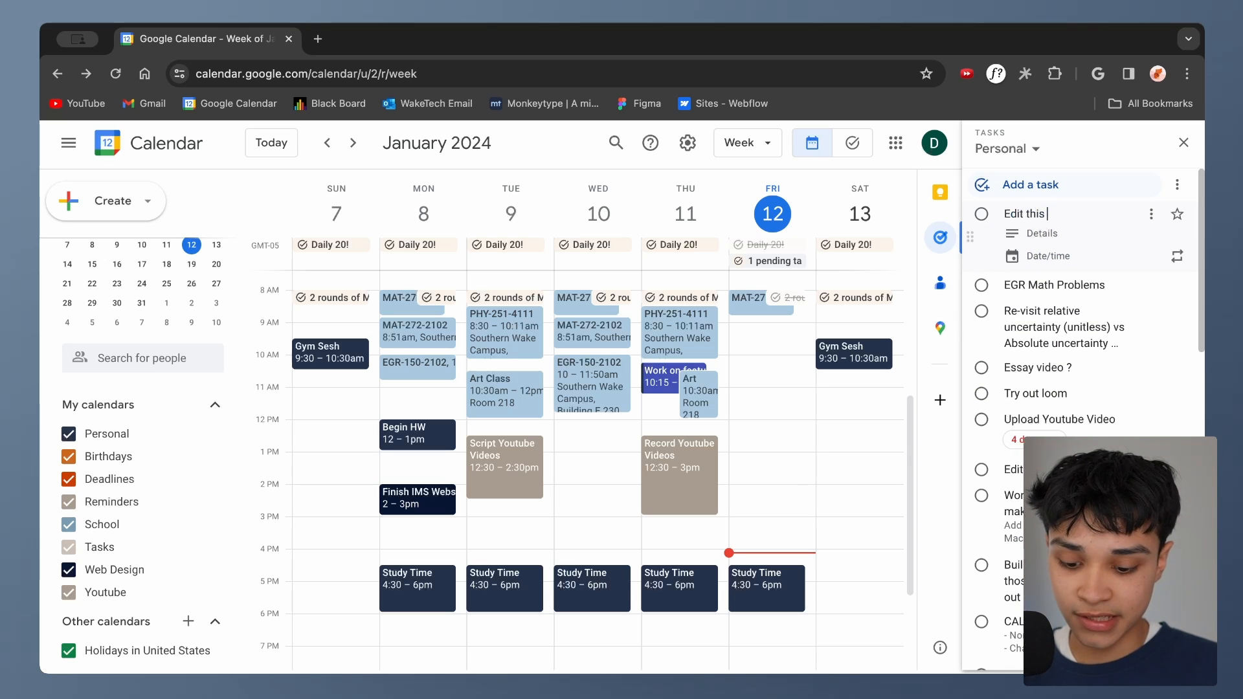
type("video")
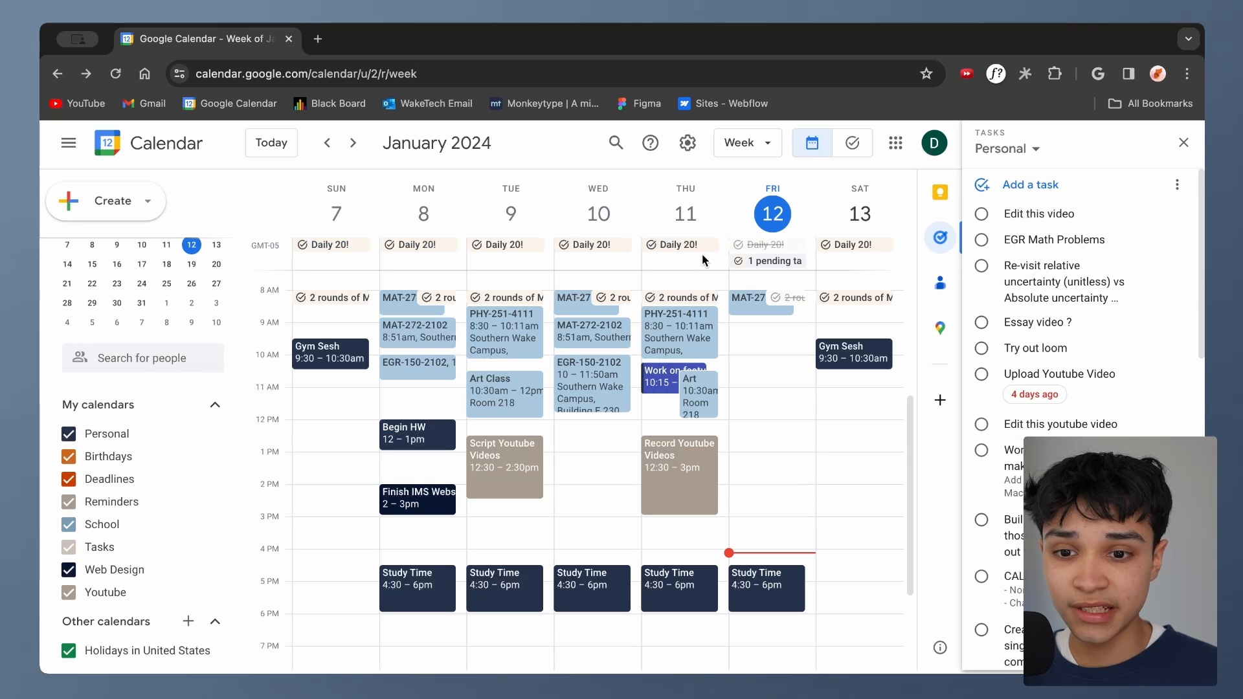
mouse_move(697, 255)
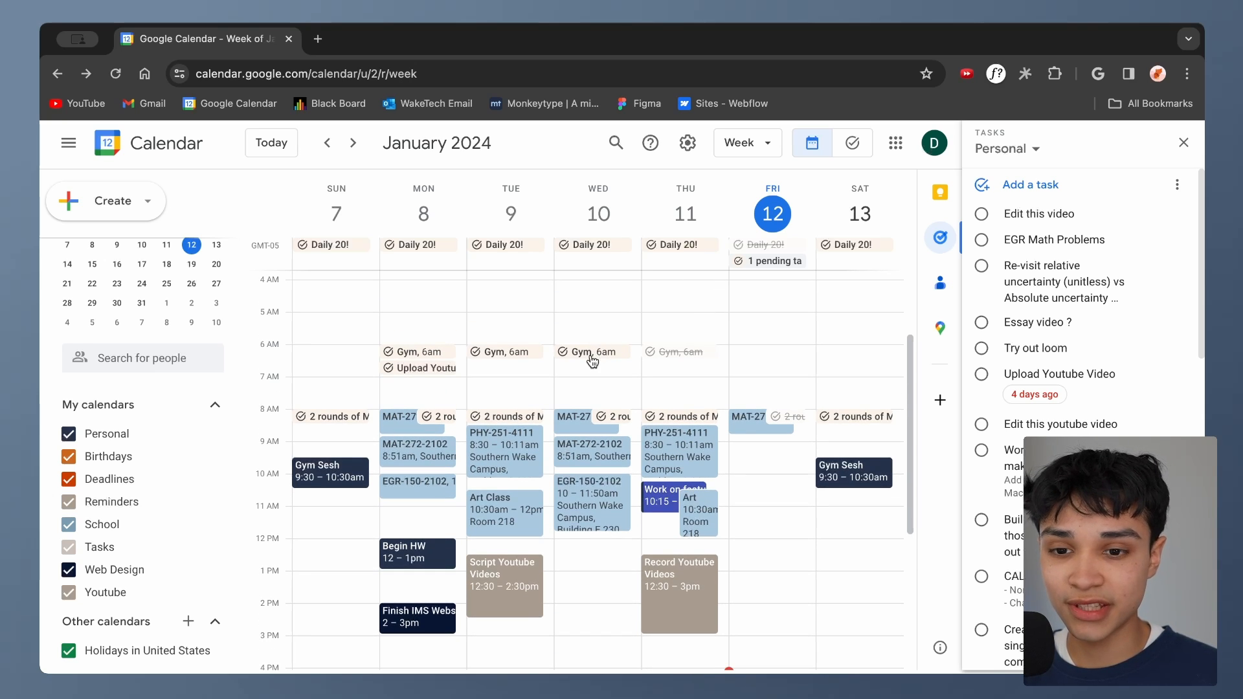
scroll("down", 3)
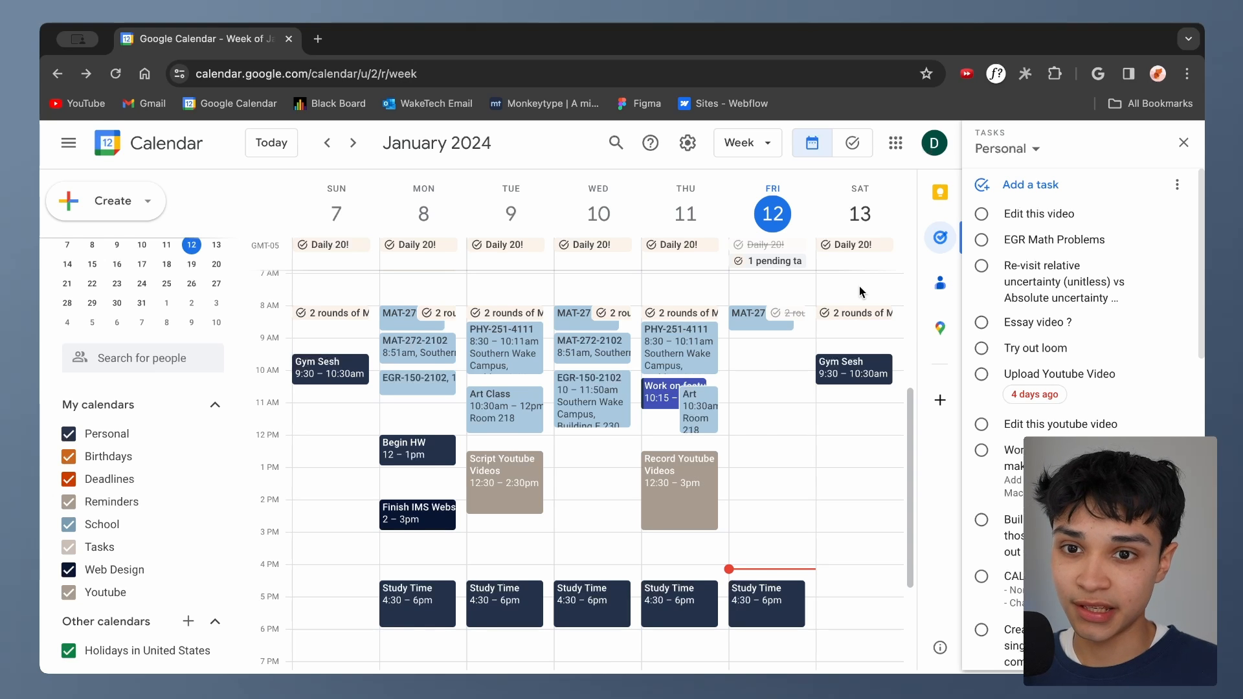
Step: Close the Tasks panel, then start and cancel a custom colour for the Youtube calendar
left_click(1183, 142)
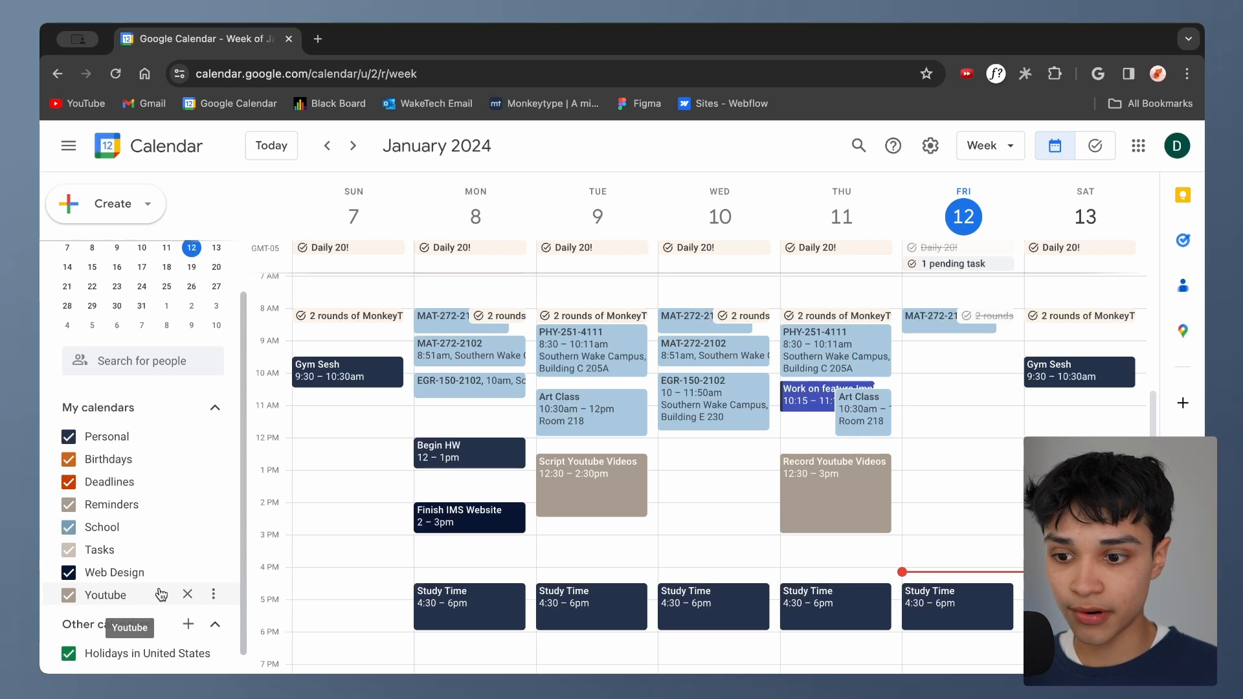
left_click(213, 595)
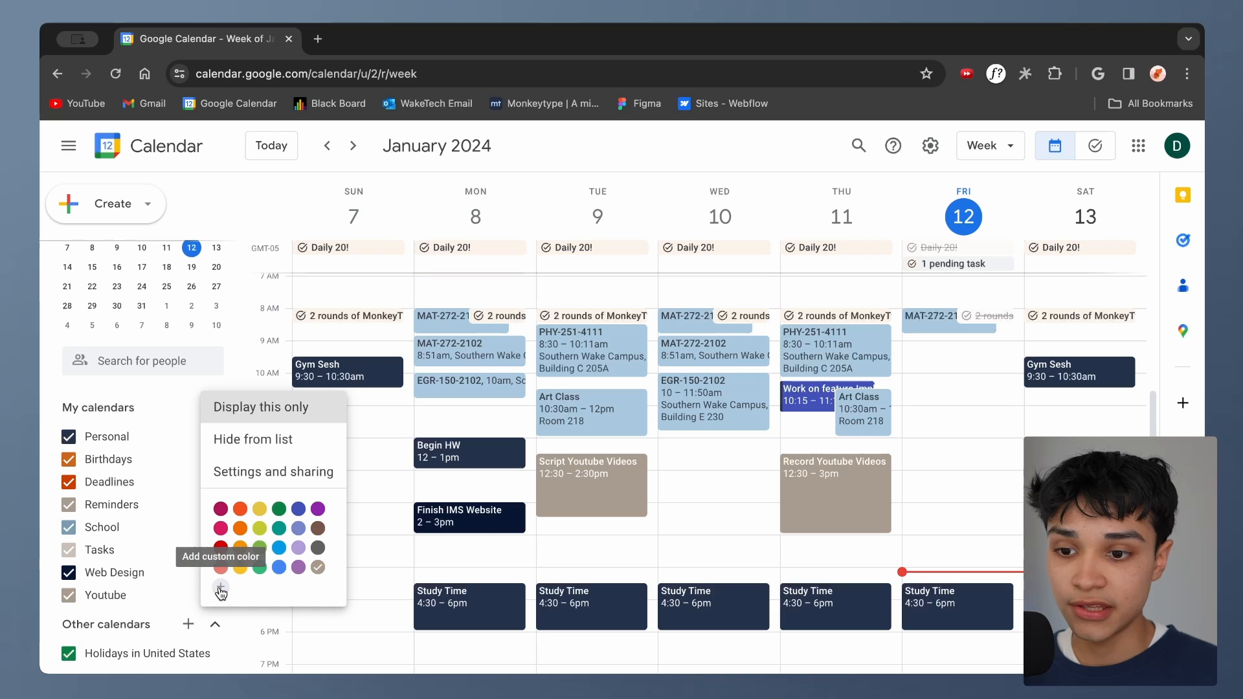
left_click(220, 587)
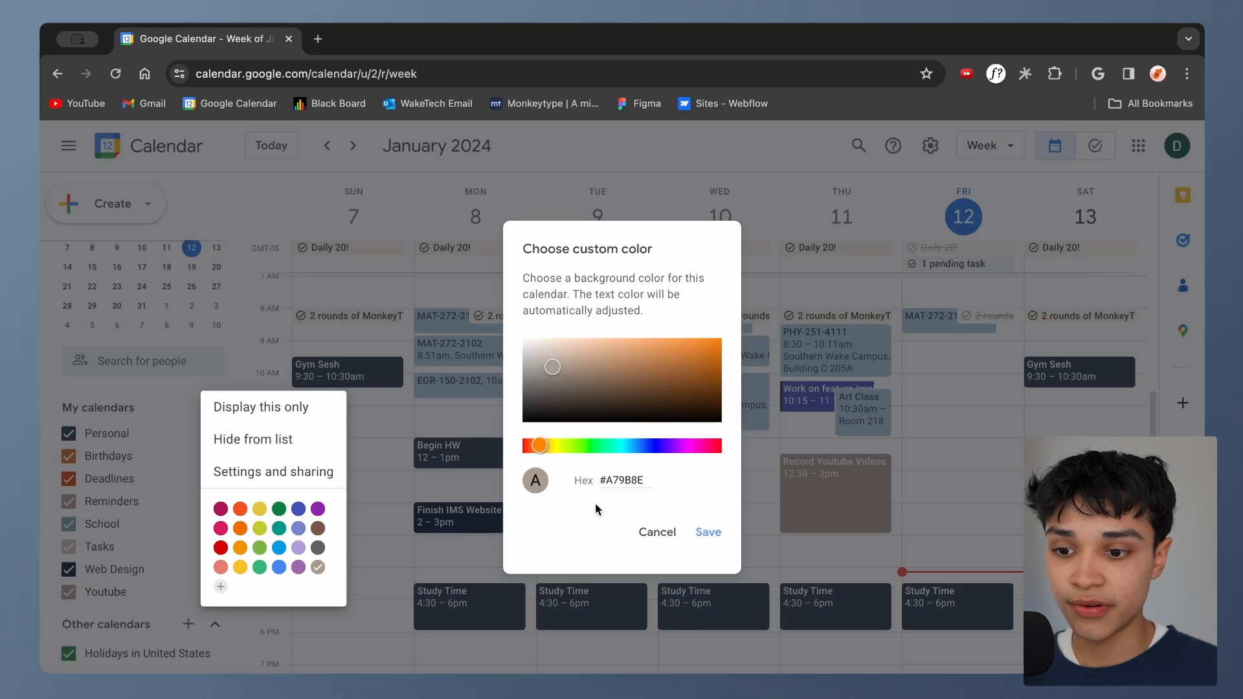
left_click(624, 480)
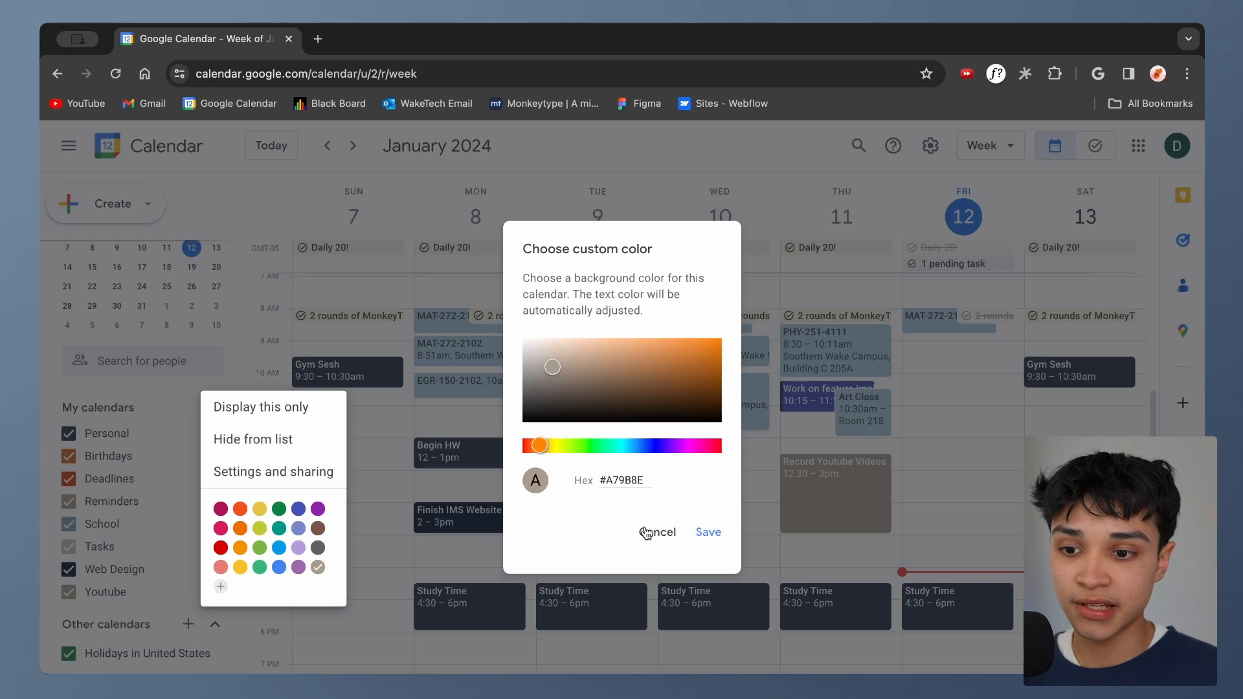
mouse_move(593, 486)
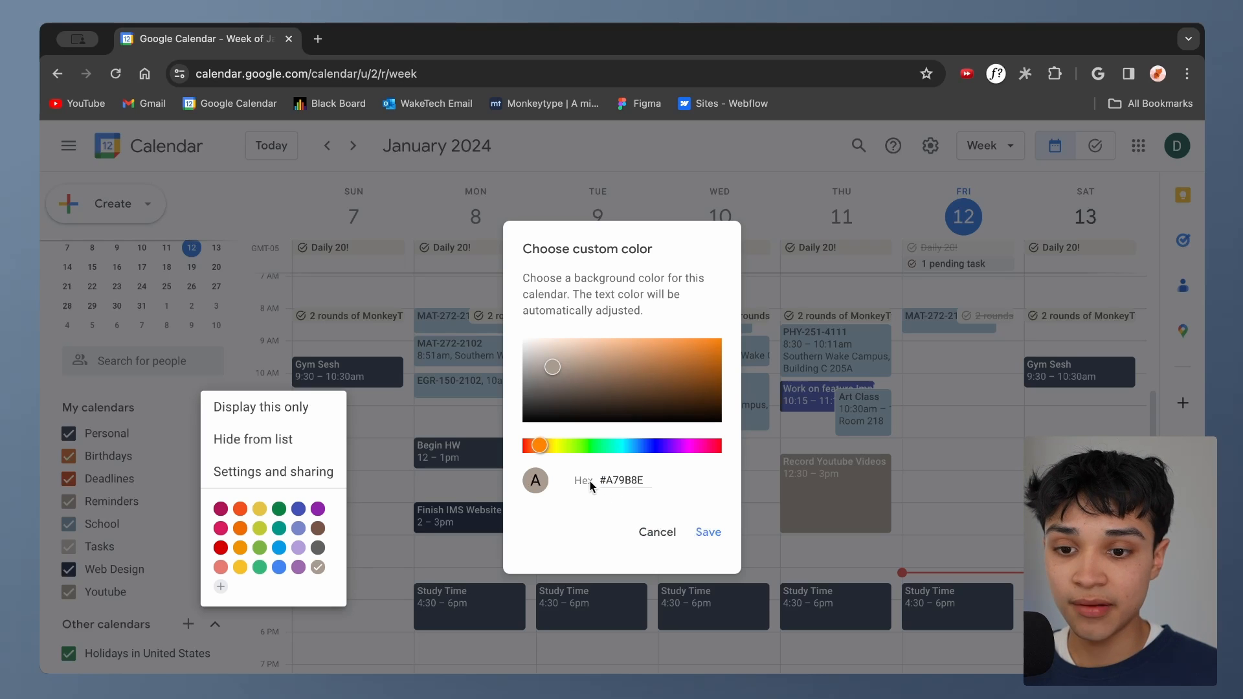
left_click(708, 532)
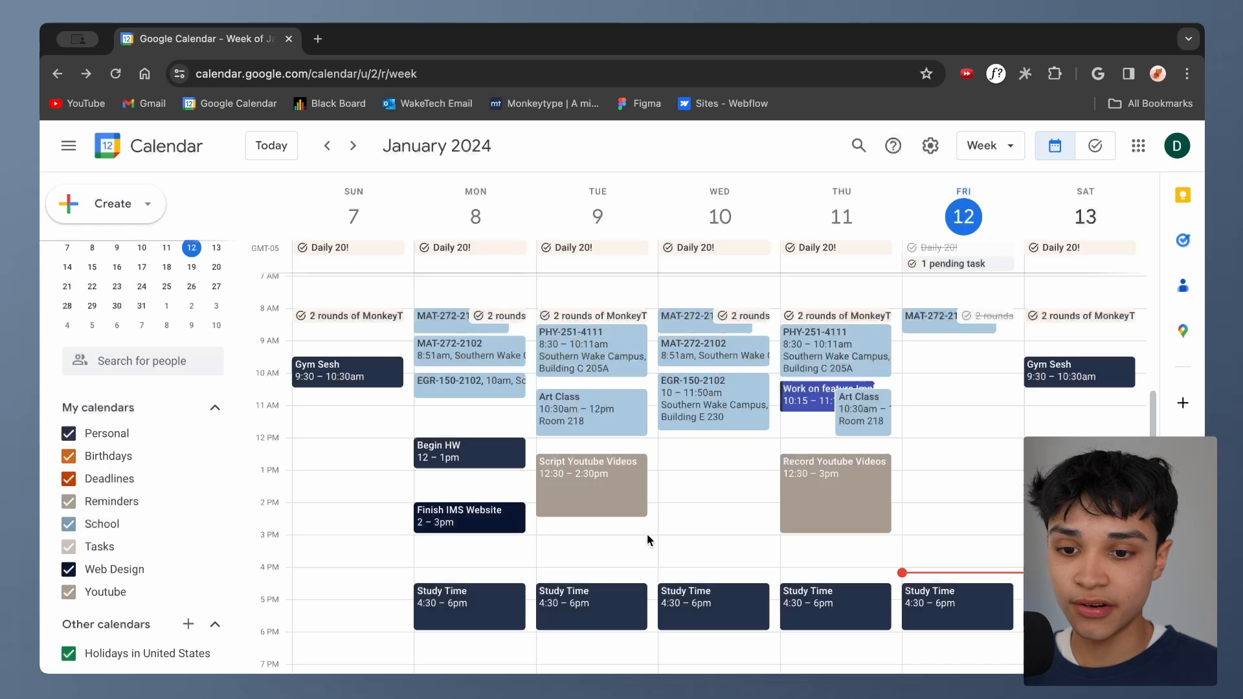